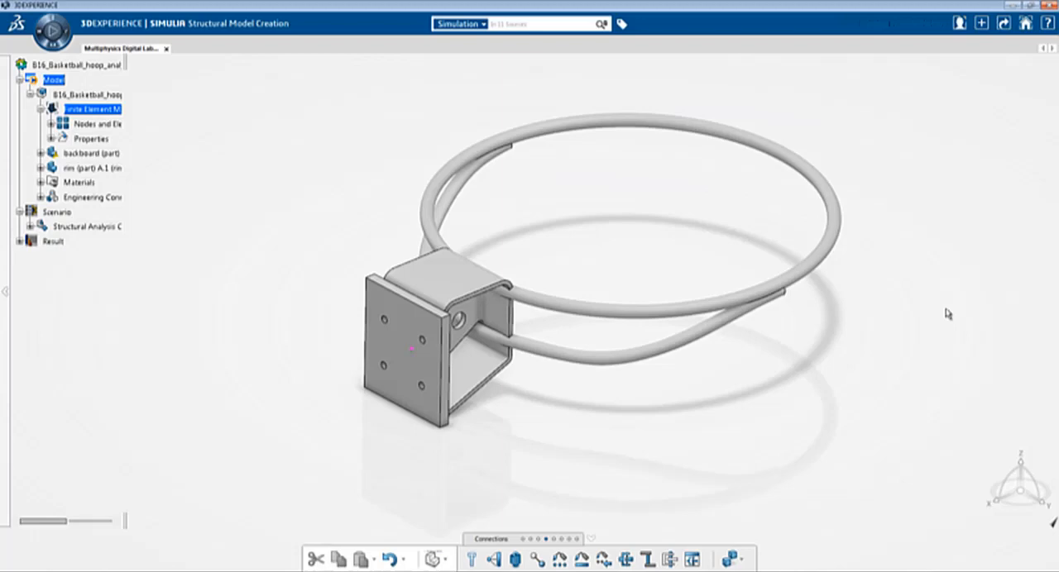
pyautogui.moveTo(976, 277)
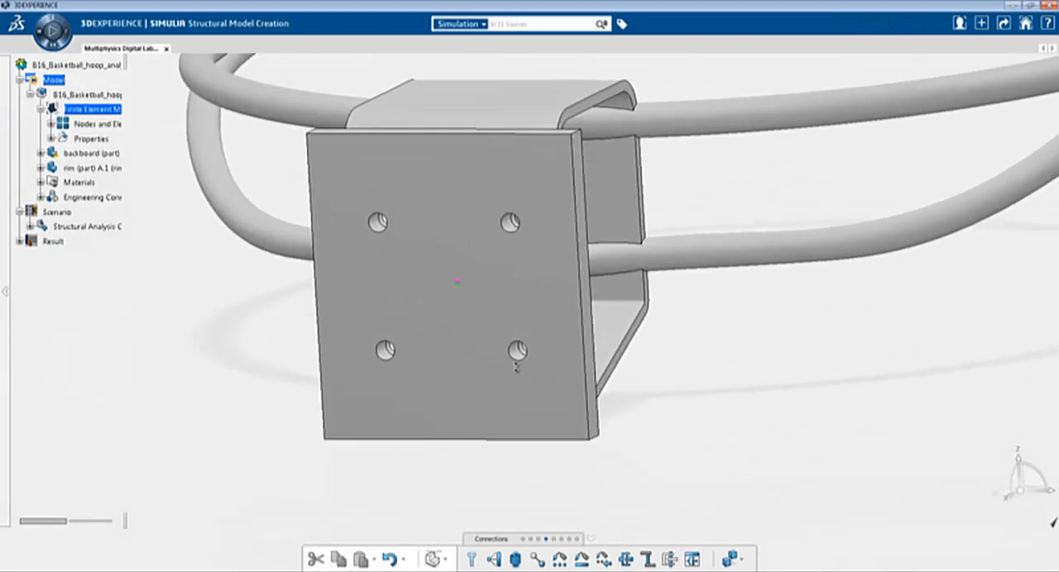
# Orbit the hoop to an overview and display its finite element mesh.
pyautogui.click(87, 153)
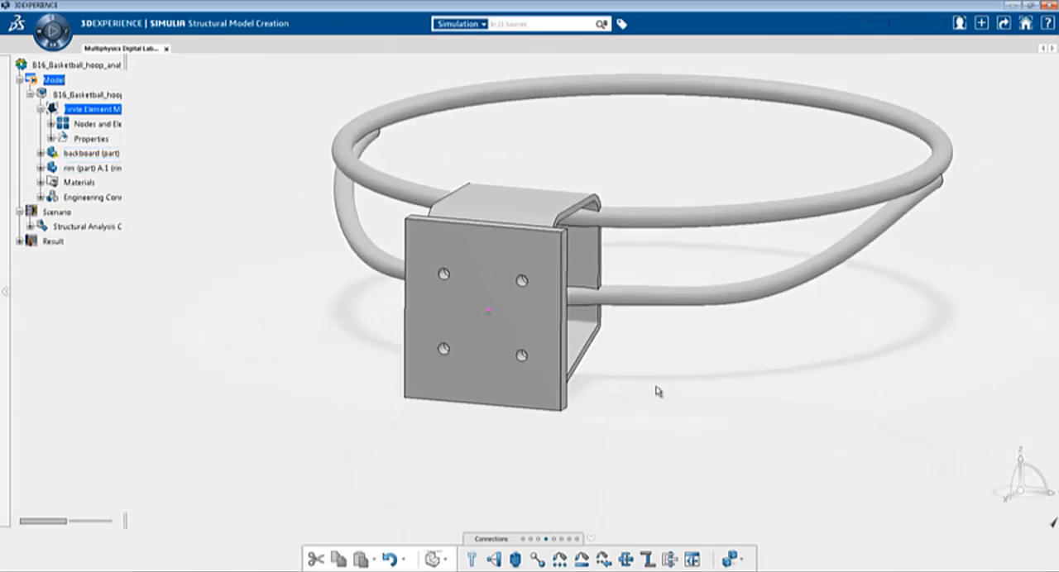
pyautogui.moveTo(657, 392); pyautogui.dragTo(520, 383)
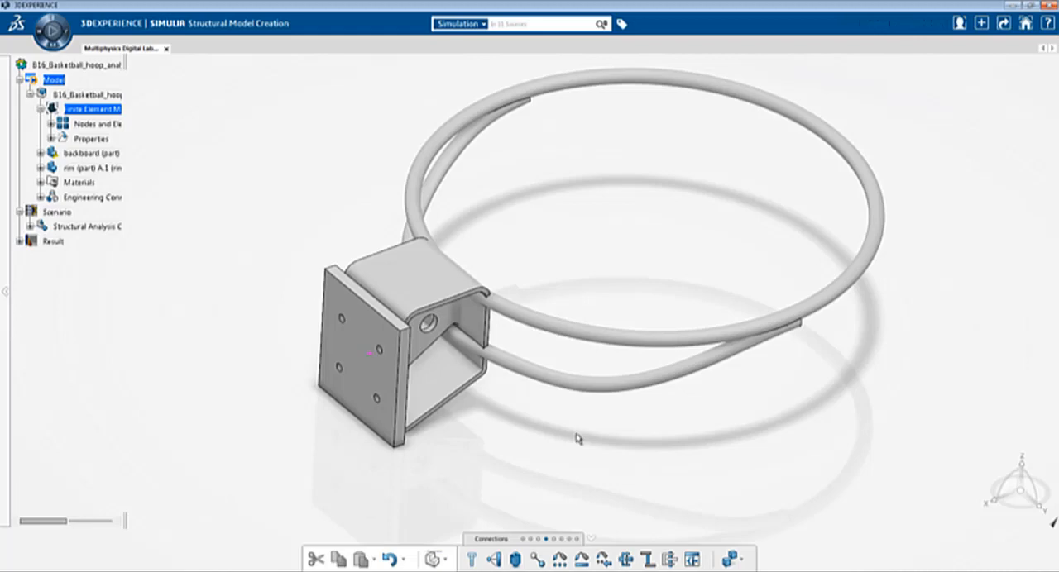
pyautogui.moveTo(608, 449)
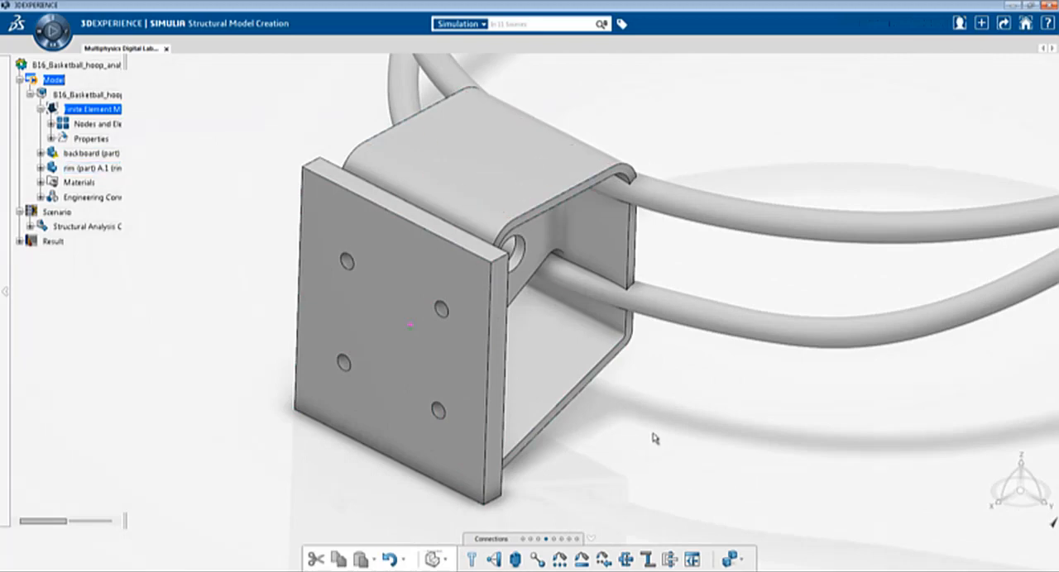
pyautogui.moveTo(654, 438); pyautogui.dragTo(598, 465)
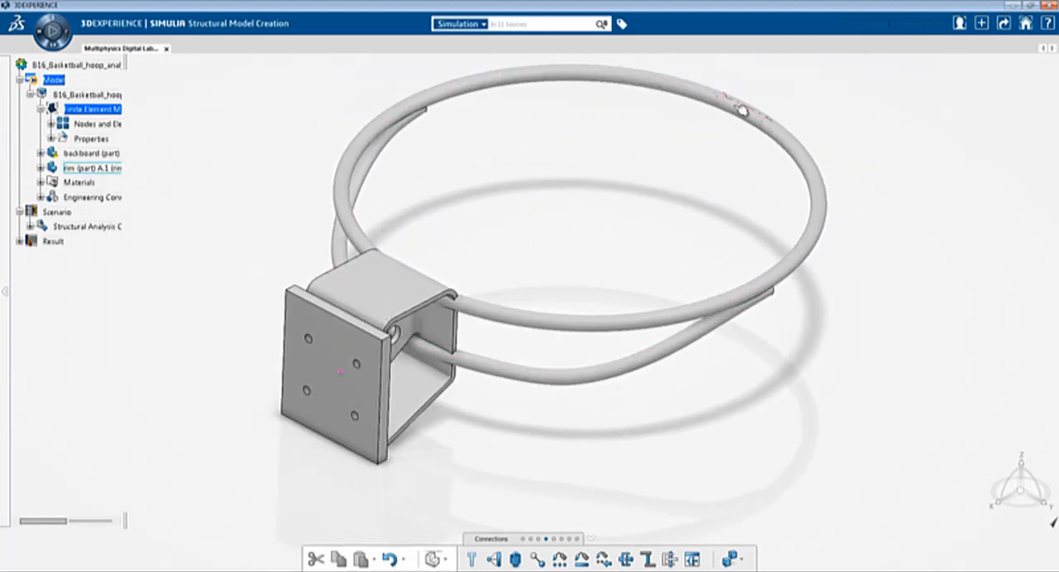
pyautogui.click(91, 168)
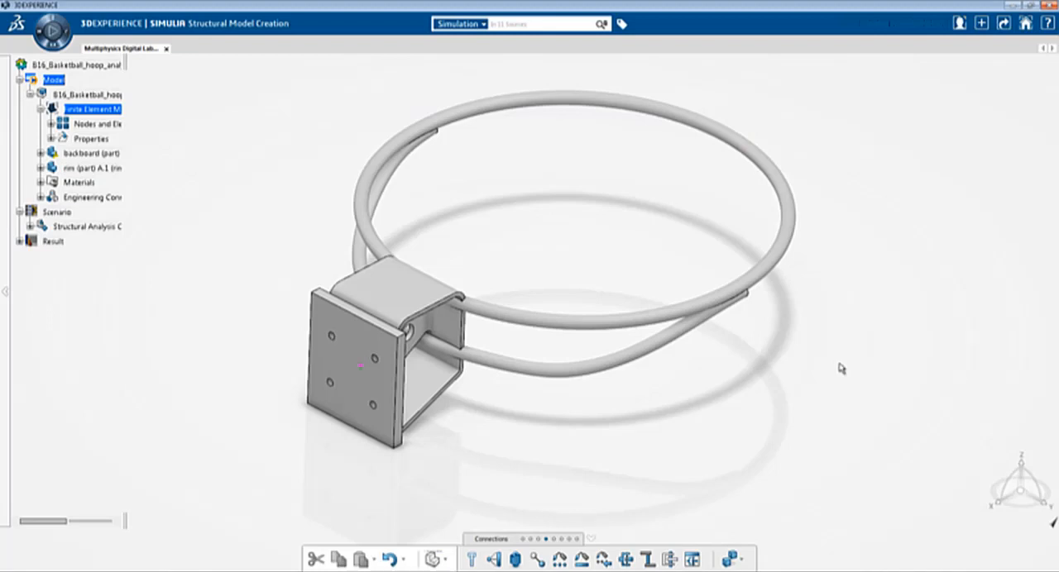
pyautogui.moveTo(341, 479)
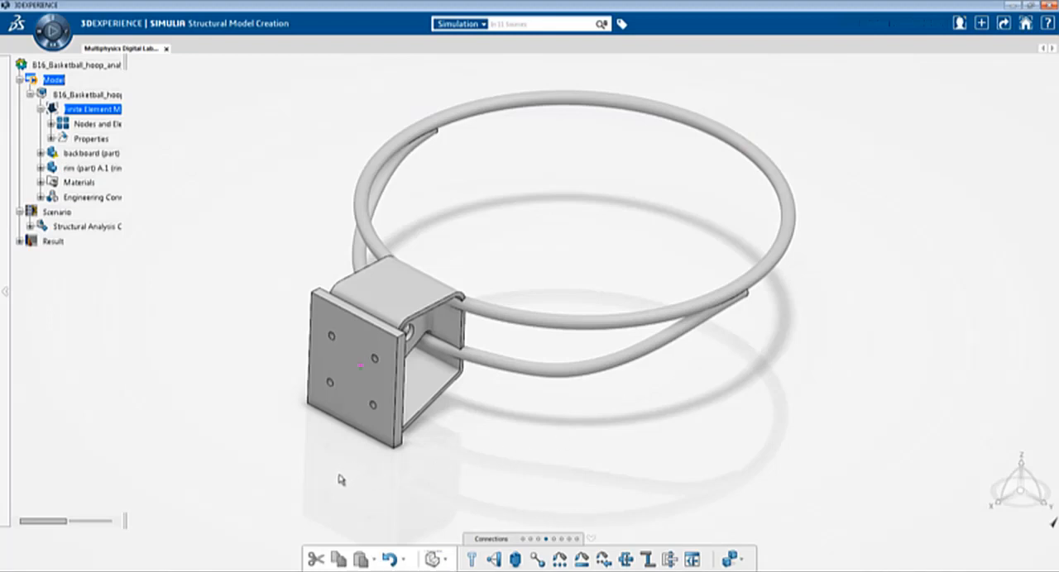
pyautogui.click(86, 153)
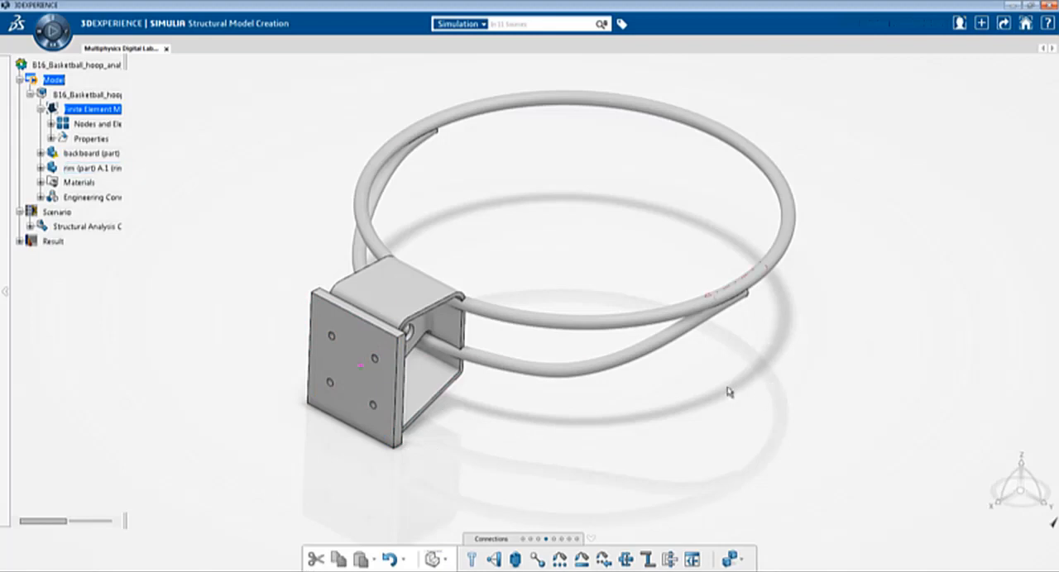
pyautogui.moveTo(824, 419)
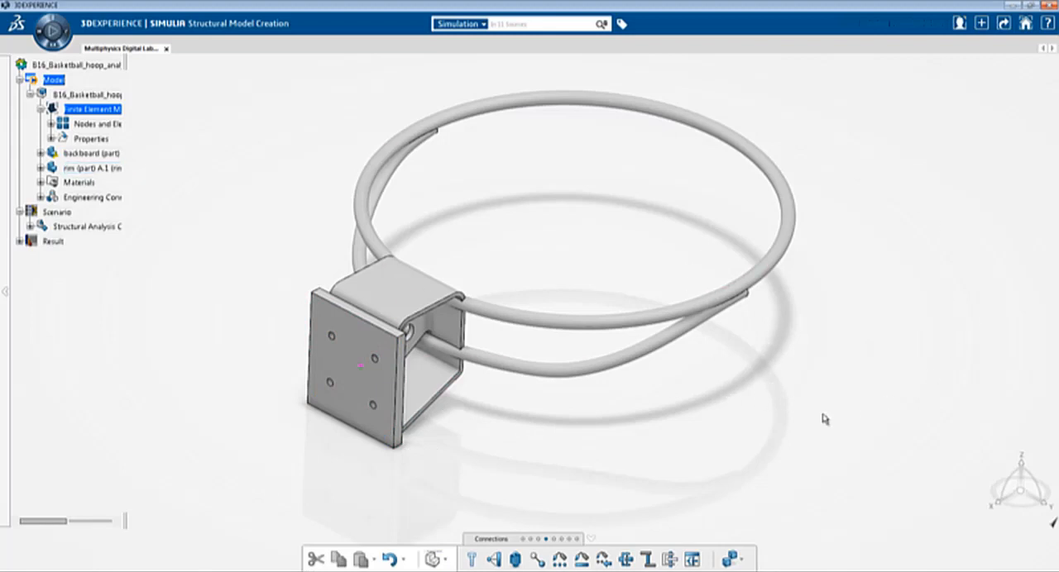
pyautogui.moveTo(798, 417)
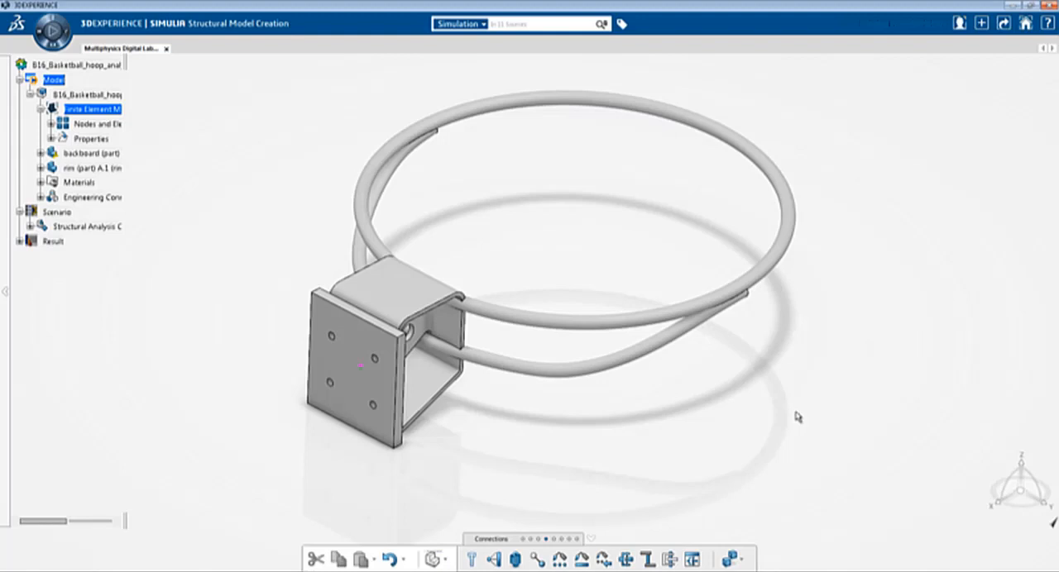
pyautogui.moveTo(675, 432)
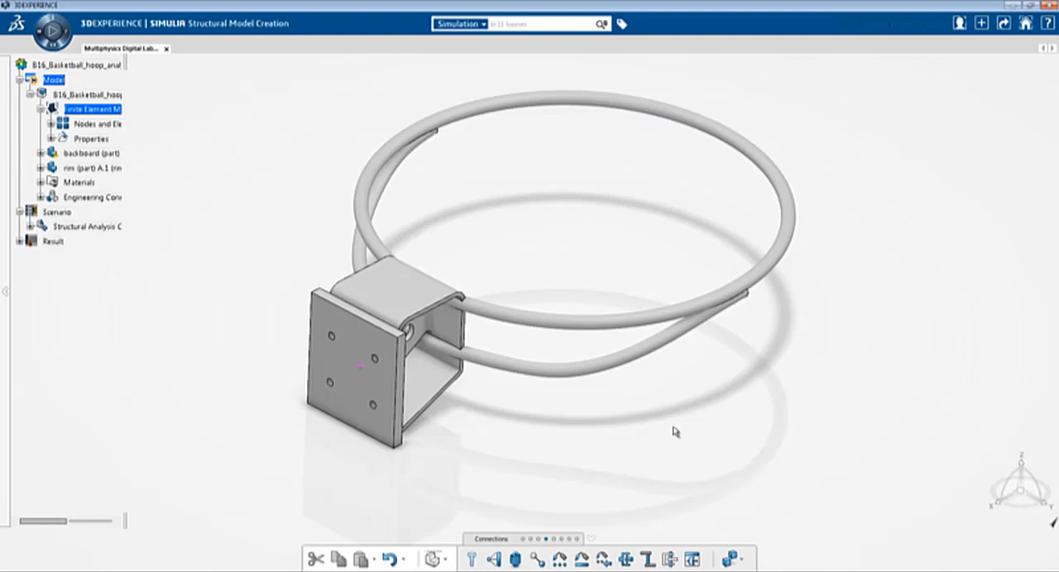
pyautogui.moveTo(627, 430)
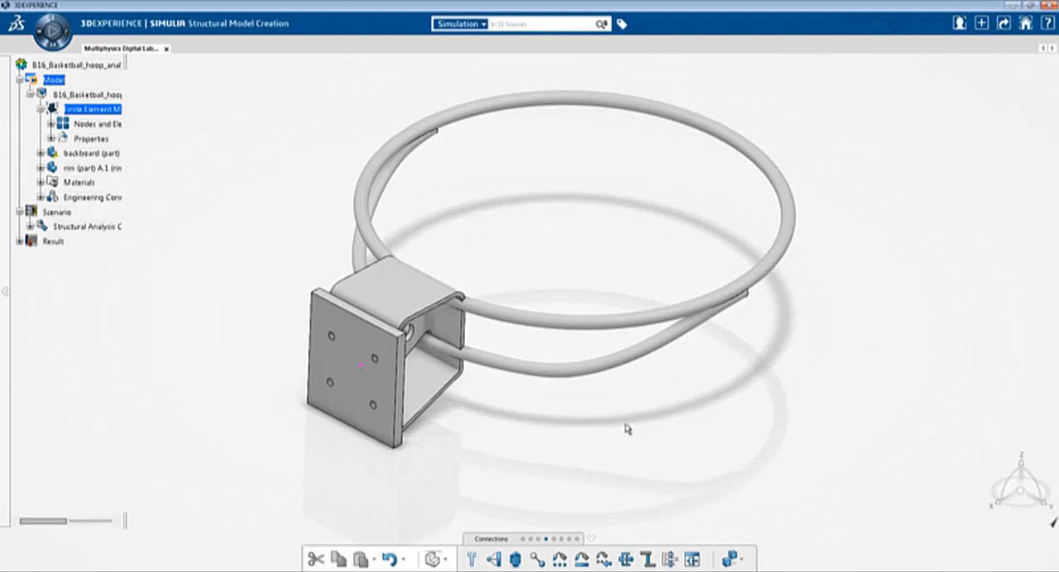
pyautogui.rightClick(82, 108)
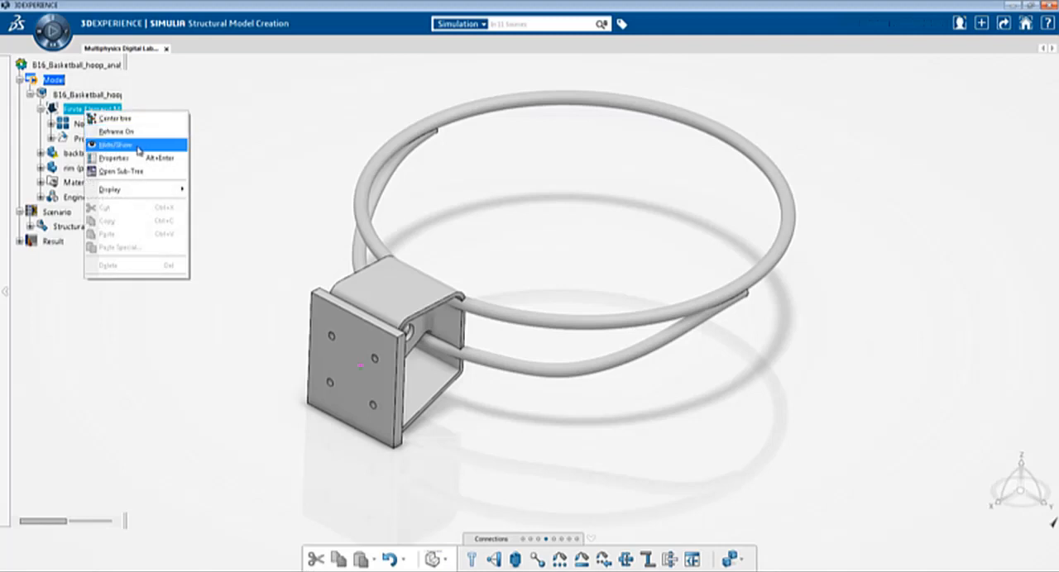
pyautogui.click(115, 145)
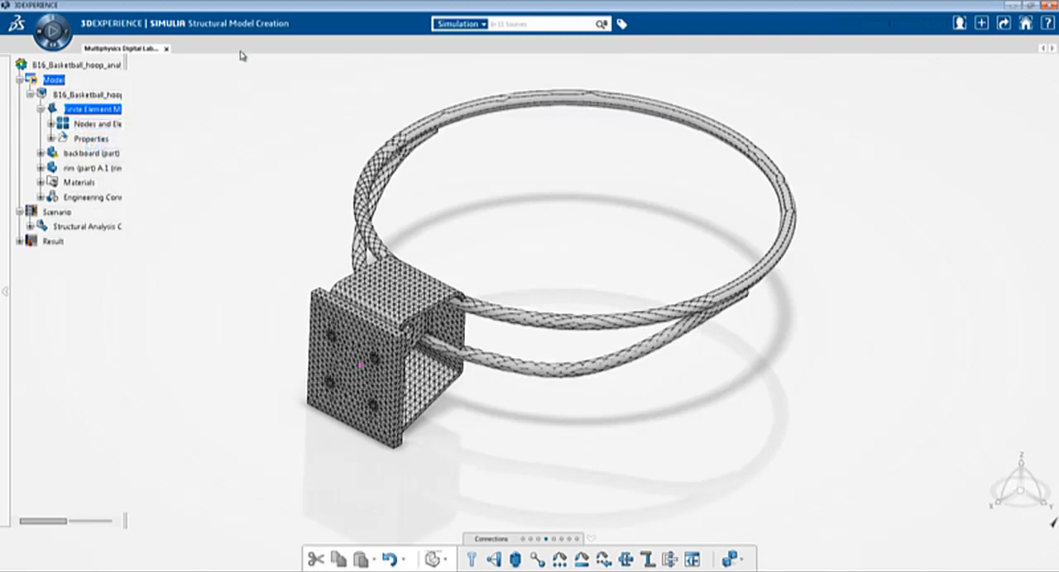
pyautogui.moveTo(798, 351)
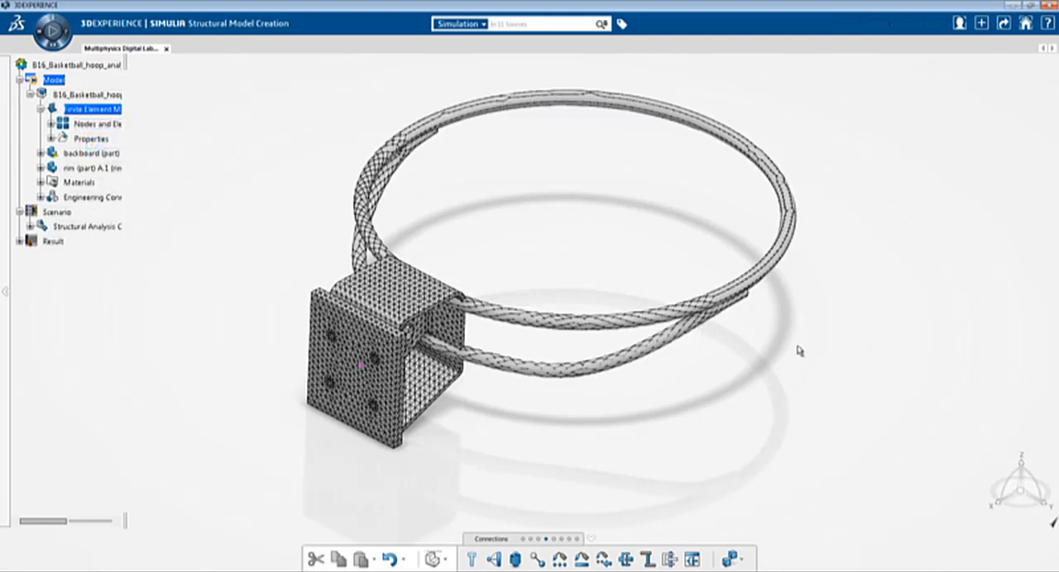
# Open Modeling Manager and highlight the backboard covered by Solid Section.1.
pyautogui.rightClick(799, 350)
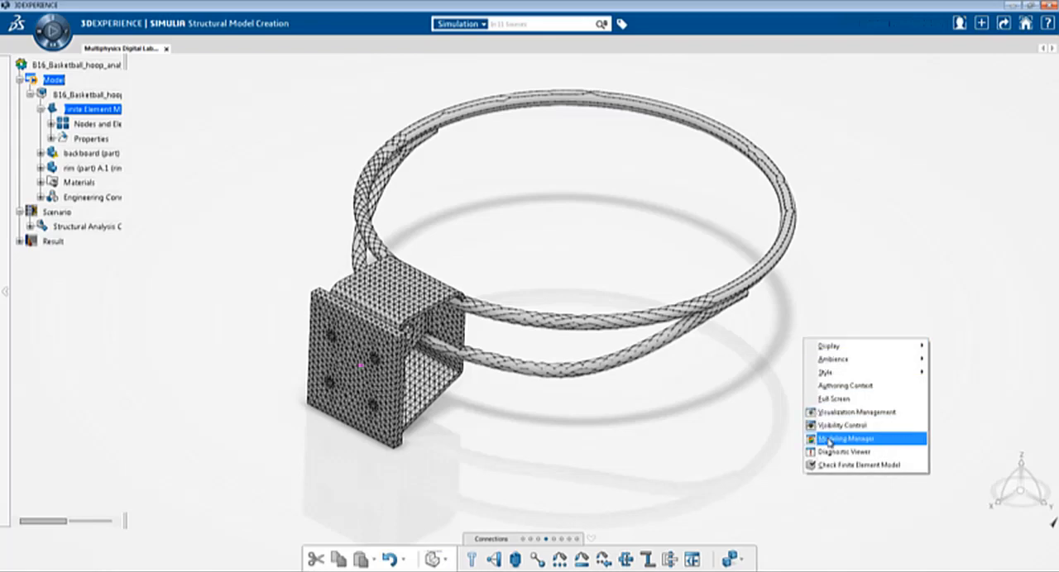
pyautogui.click(844, 438)
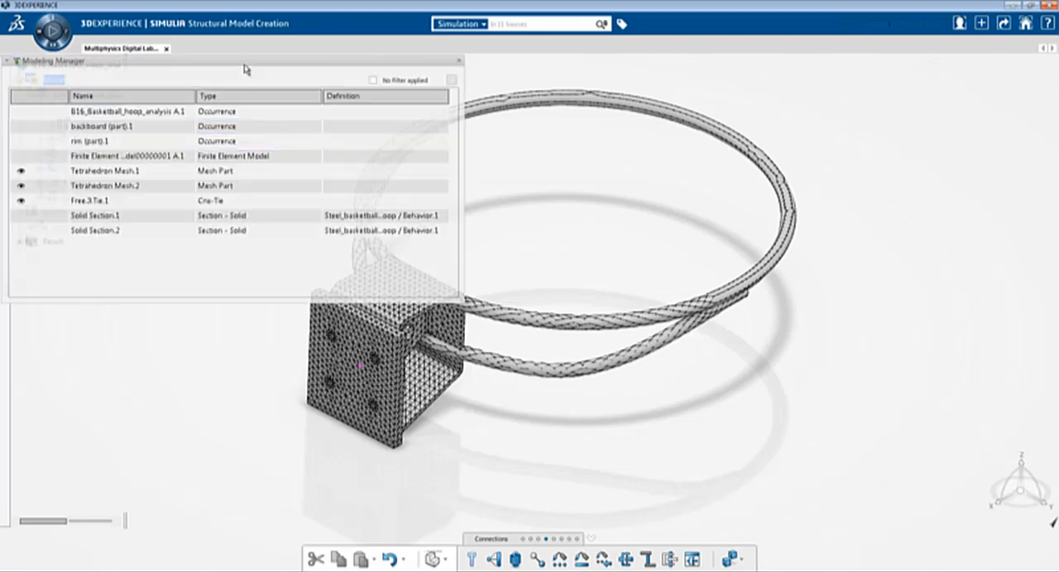
pyautogui.moveTo(246, 68); pyautogui.dragTo(797, 126)
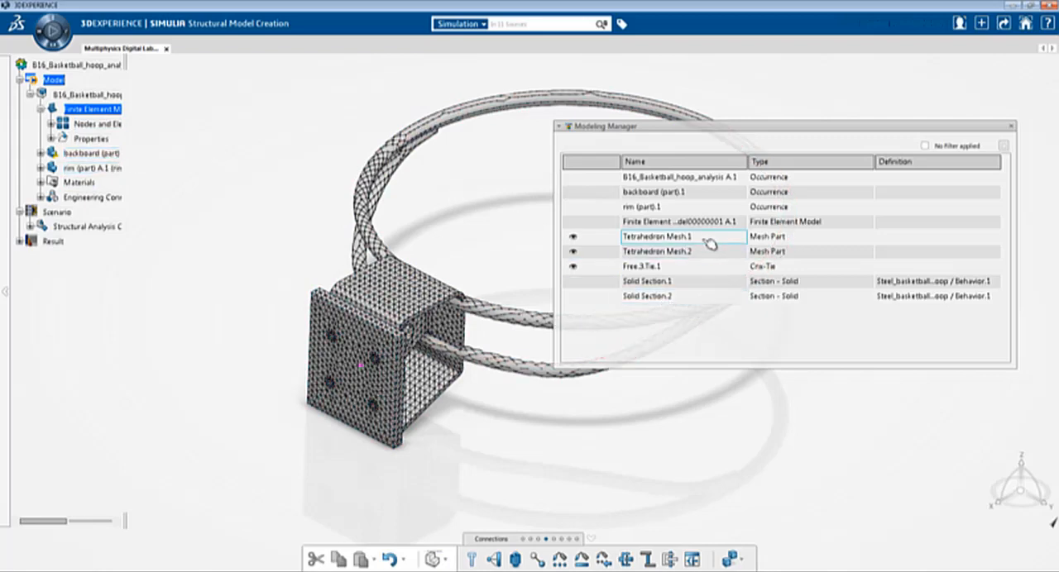
pyautogui.click(681, 252)
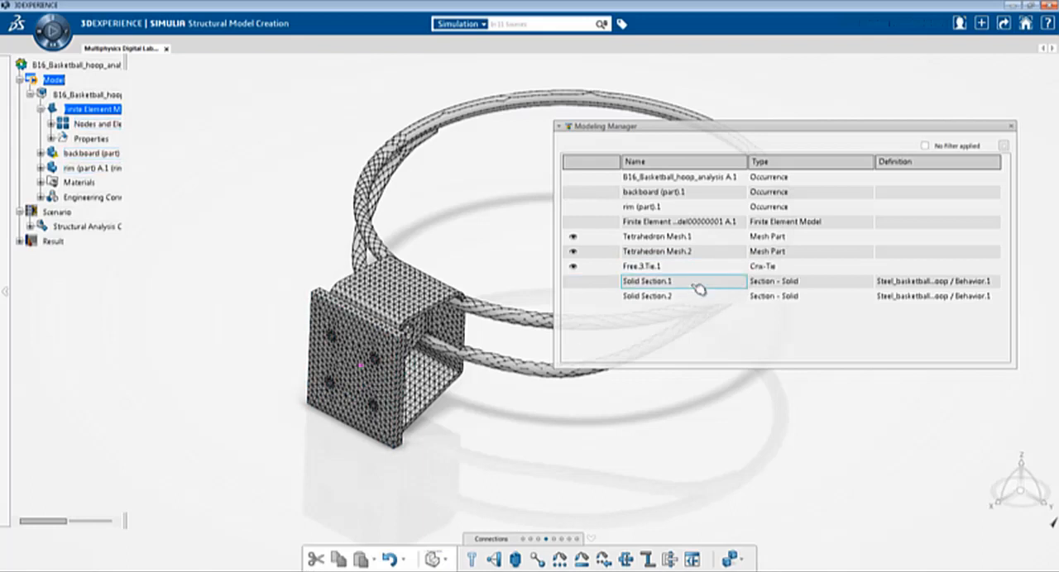
pyautogui.moveTo(701, 289)
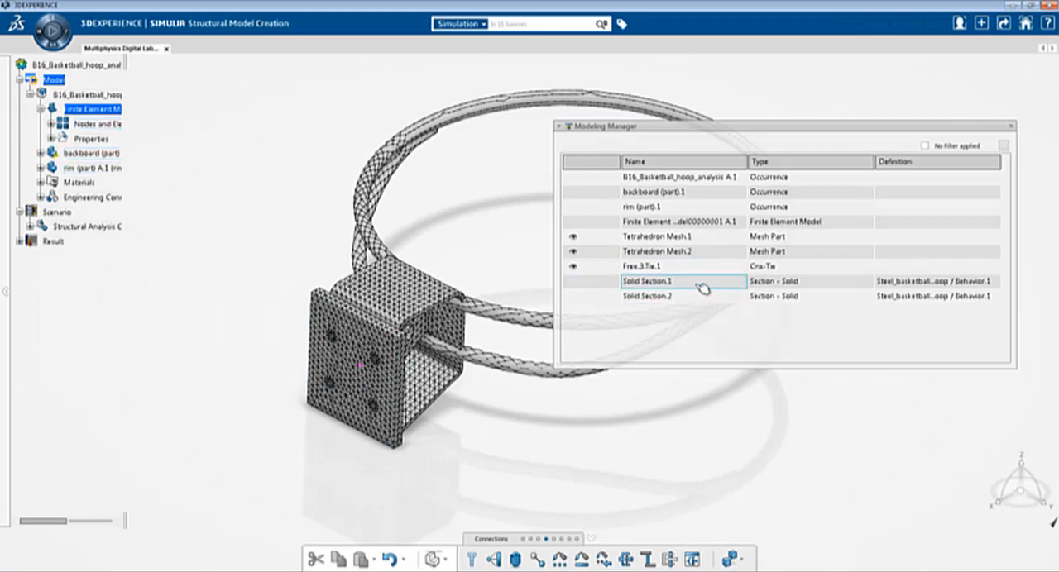
pyautogui.moveTo(683, 281)
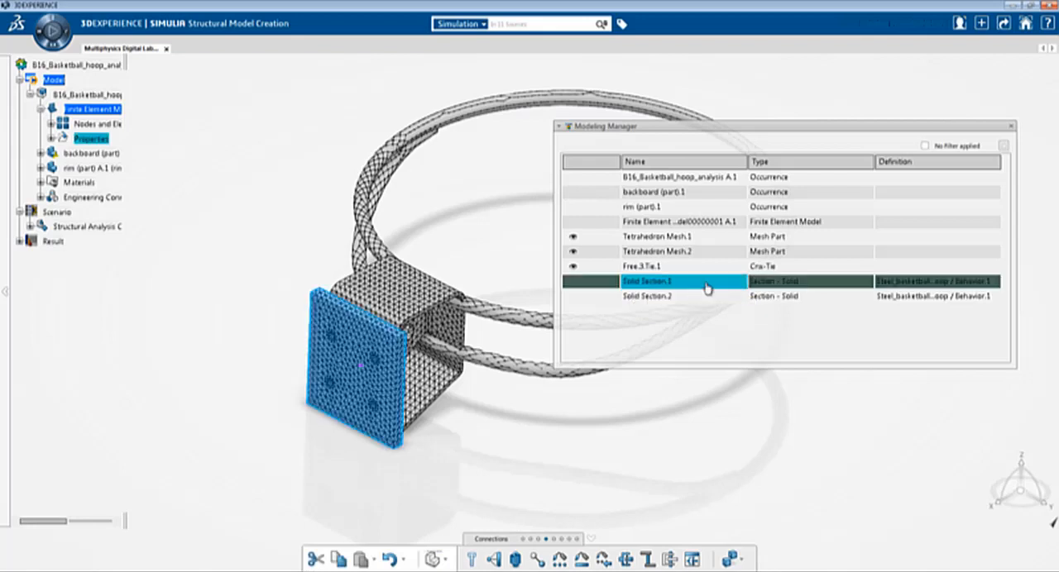
pyautogui.doubleClick(662, 281)
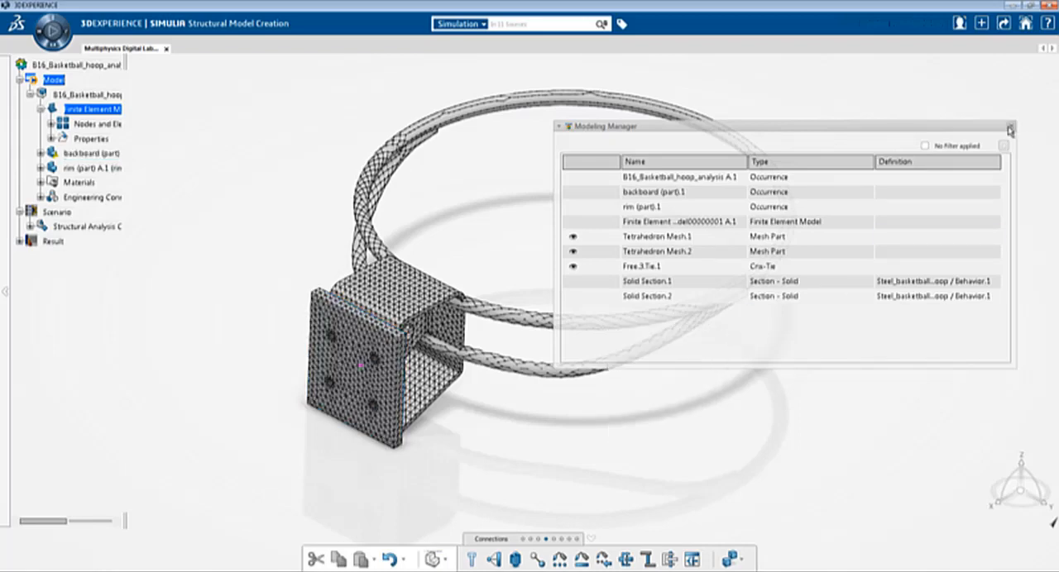
# Enable density alongside isotropic elasticity in steel's simulation material definition.
pyautogui.click(1009, 130)
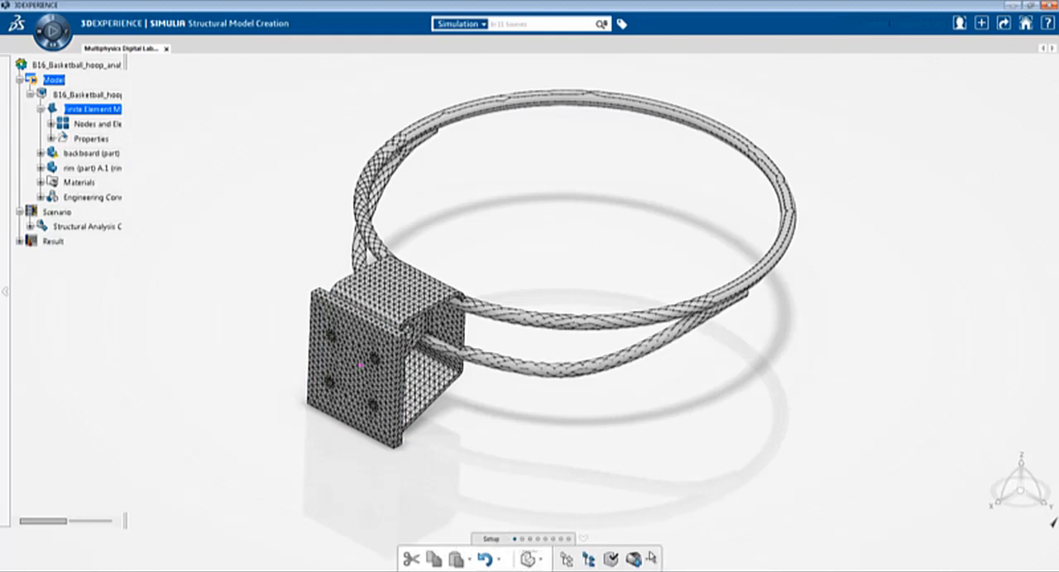
pyautogui.click(637, 559)
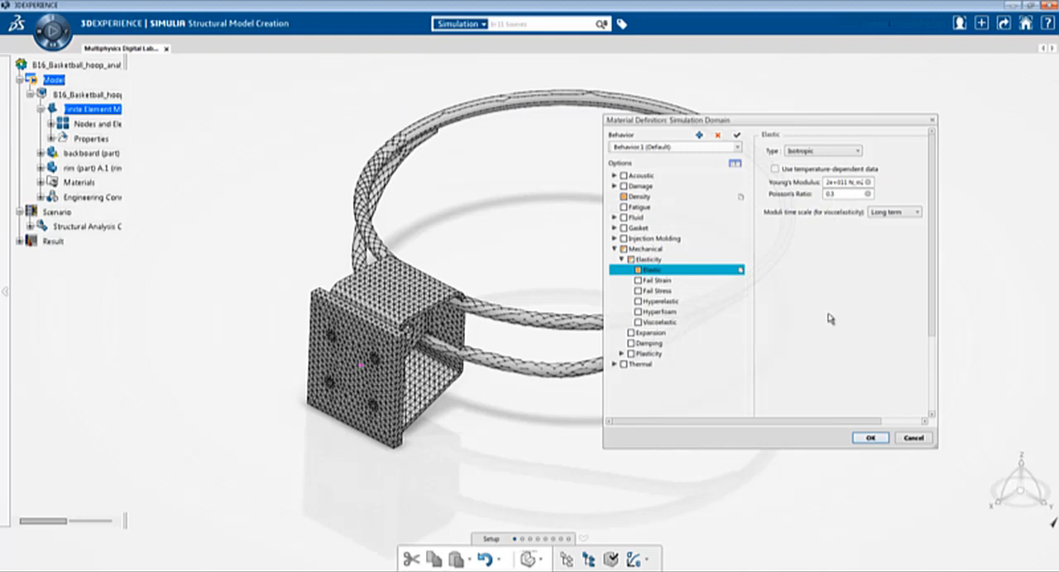
pyautogui.moveTo(812, 336)
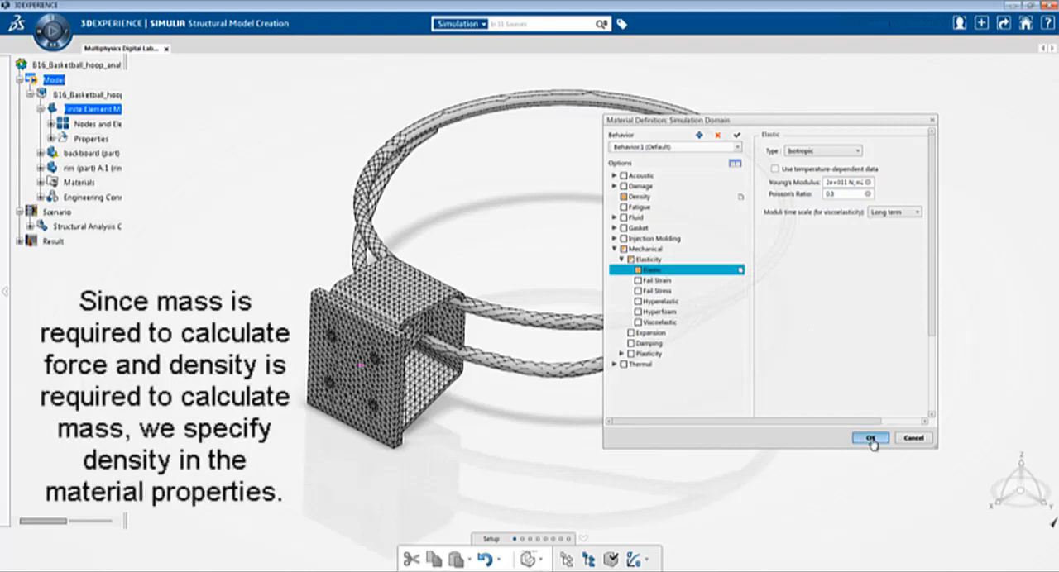
pyautogui.click(869, 439)
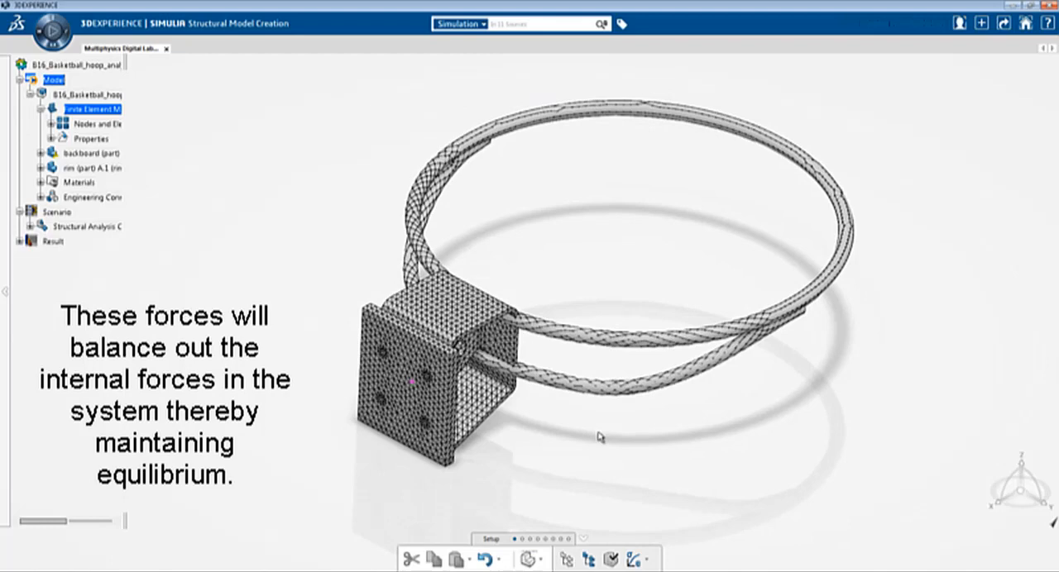
pyautogui.moveTo(701, 450)
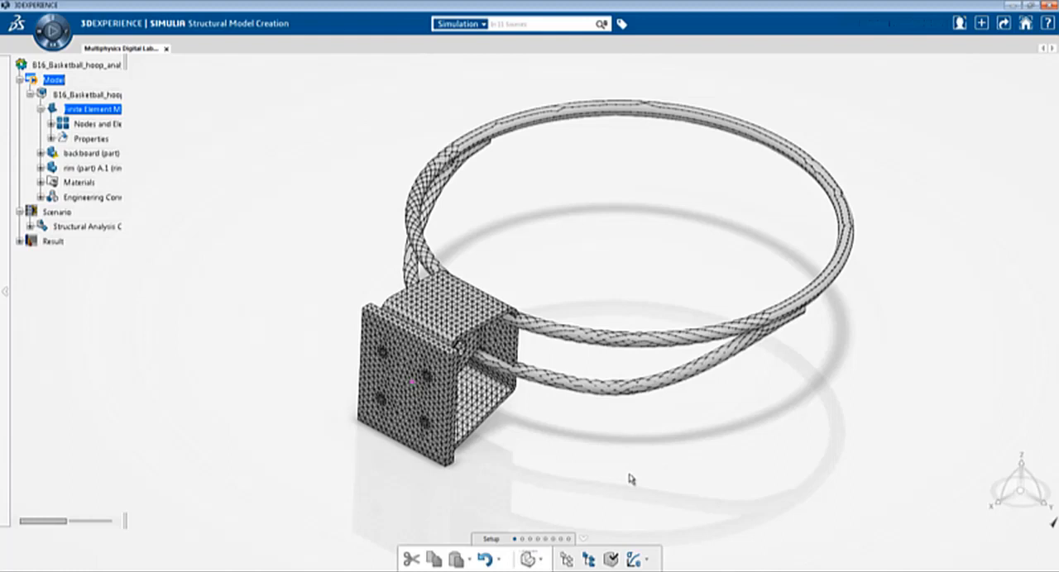
# Switch to Mechanical Scenario Creation through the simulation app list.
pyautogui.click(531, 559)
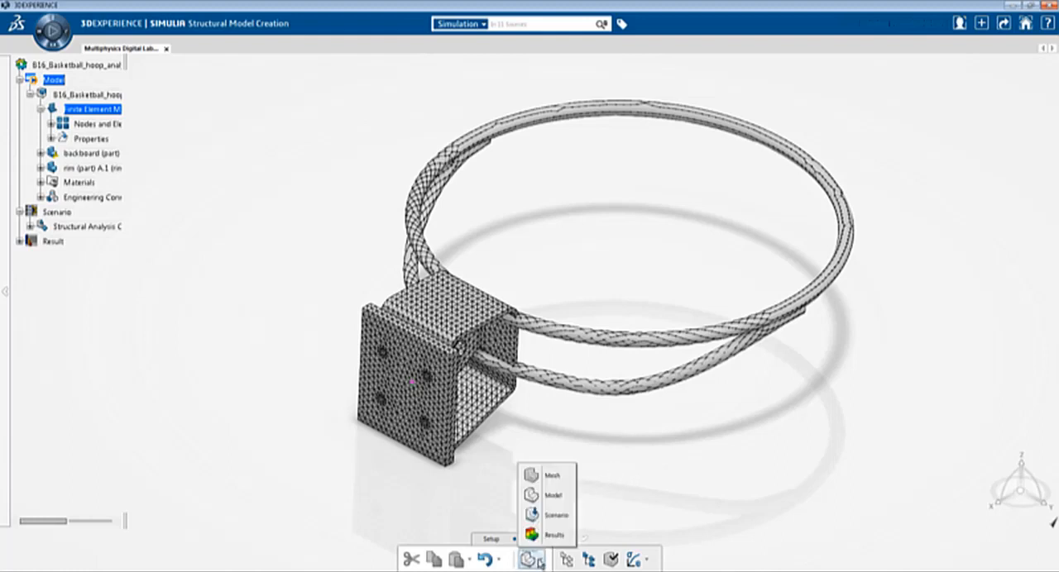
pyautogui.moveTo(552, 515)
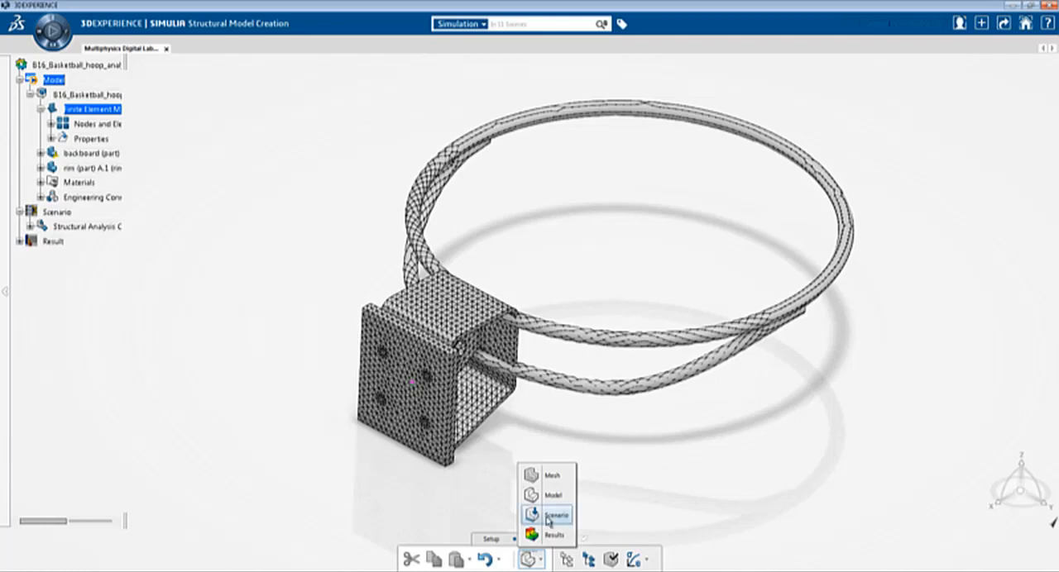
pyautogui.click(556, 515)
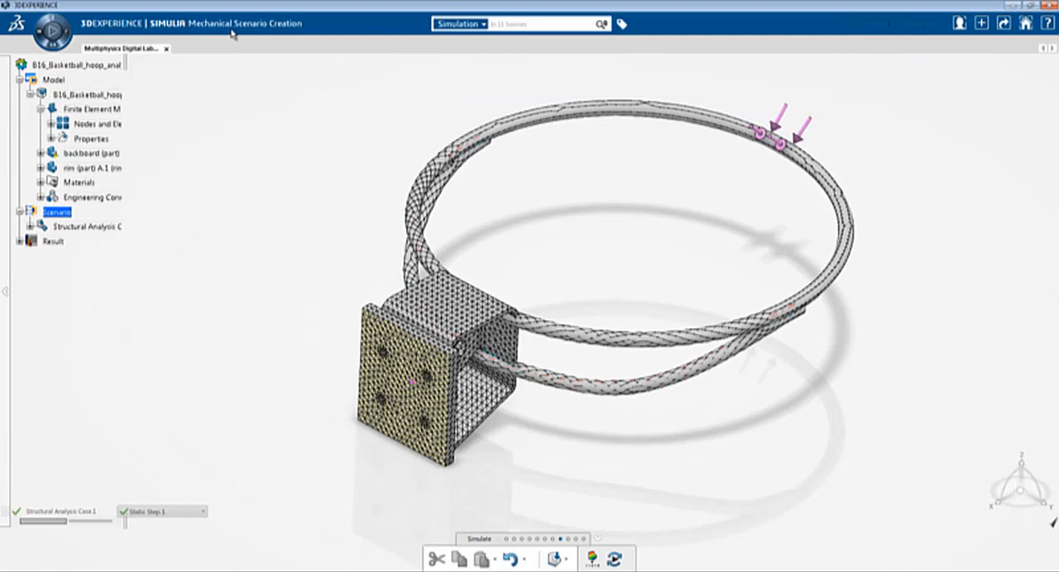
pyautogui.moveTo(296, 38)
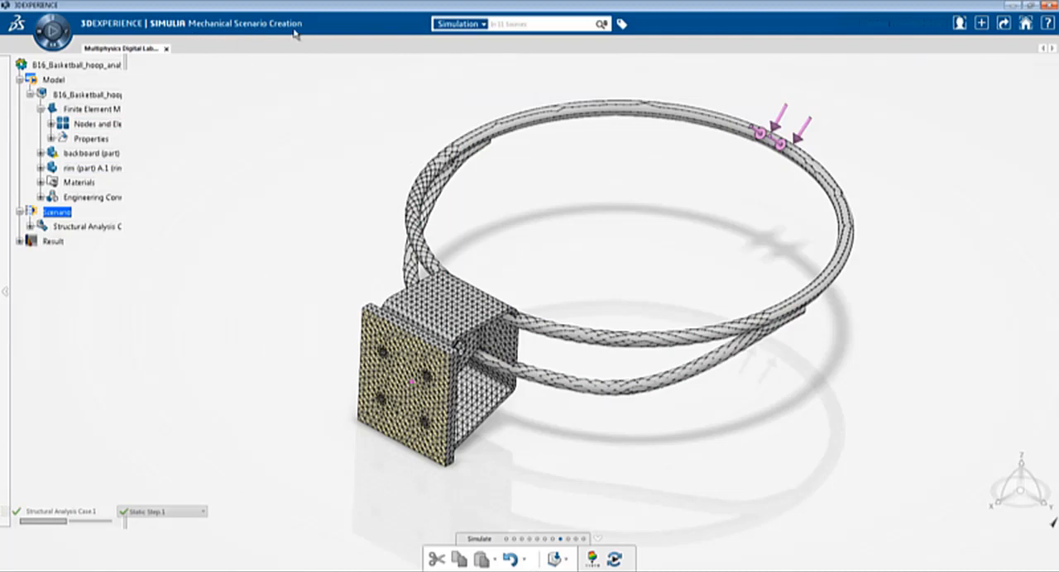
pyautogui.moveTo(267, 69)
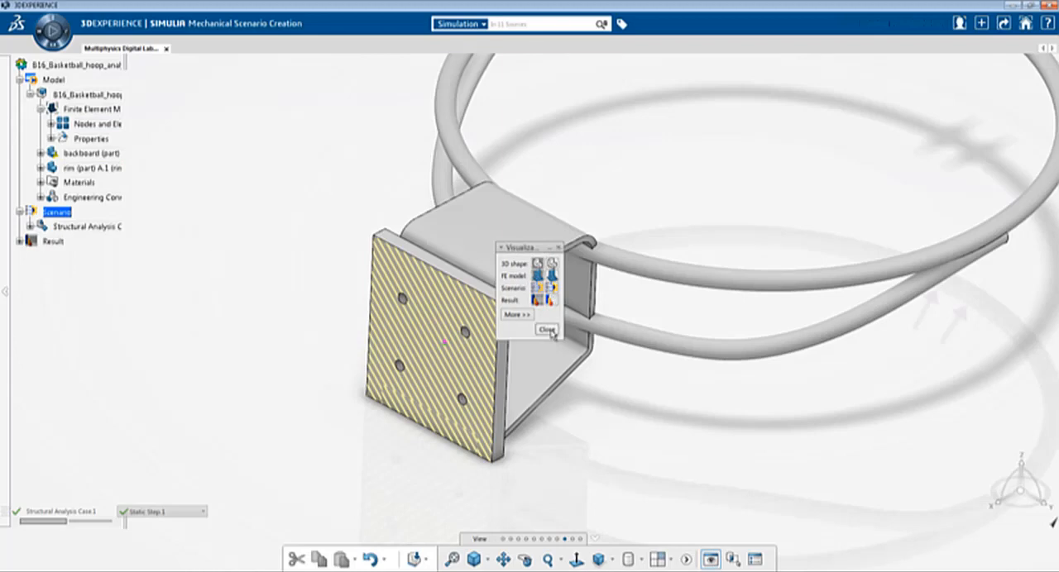
# Close the Visualization settings and reselect Static Step.1 as the current step.
pyautogui.click(546, 330)
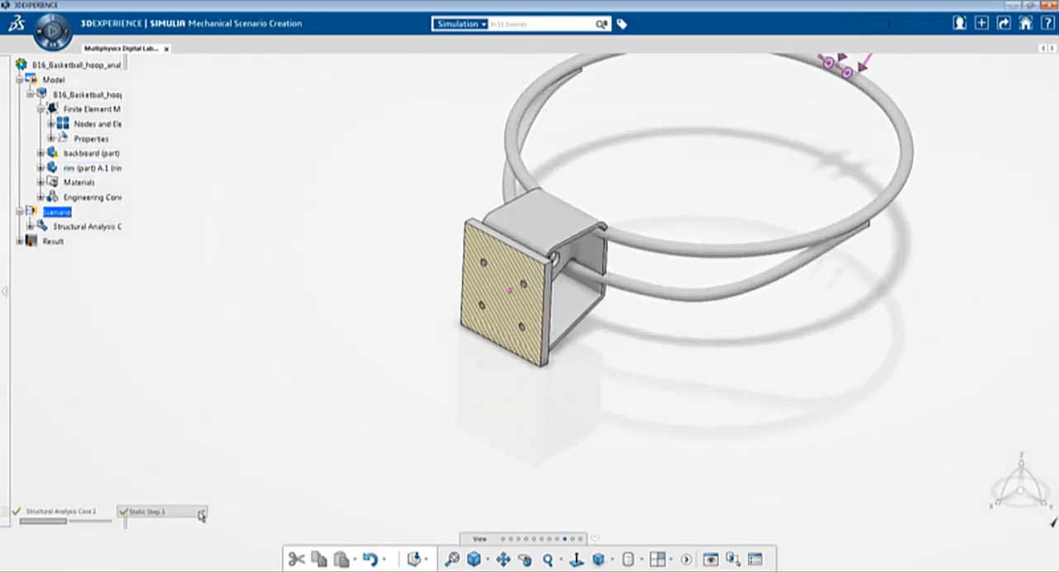
pyautogui.click(201, 512)
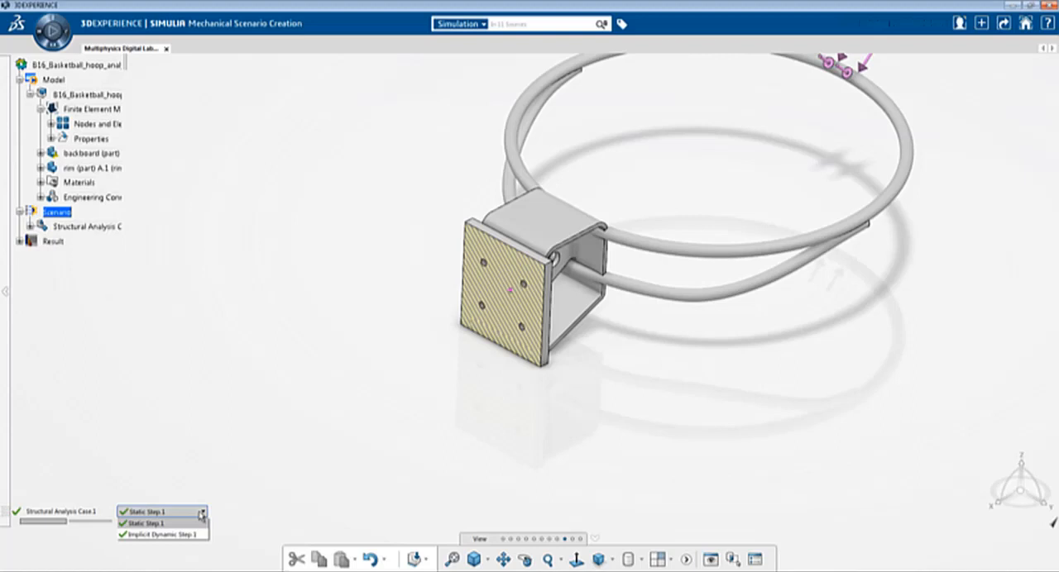
pyautogui.click(153, 524)
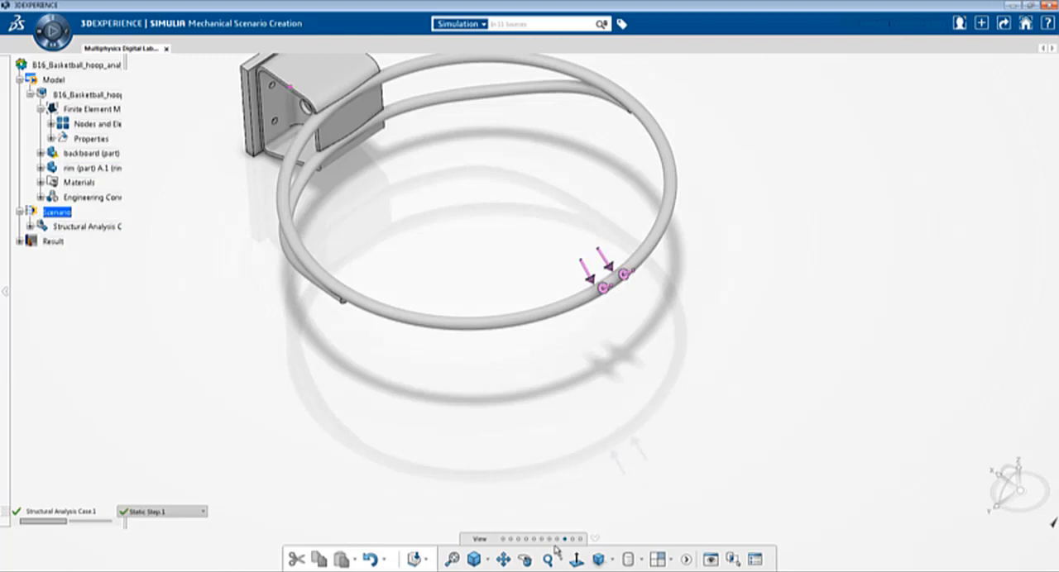
pyautogui.click(633, 559)
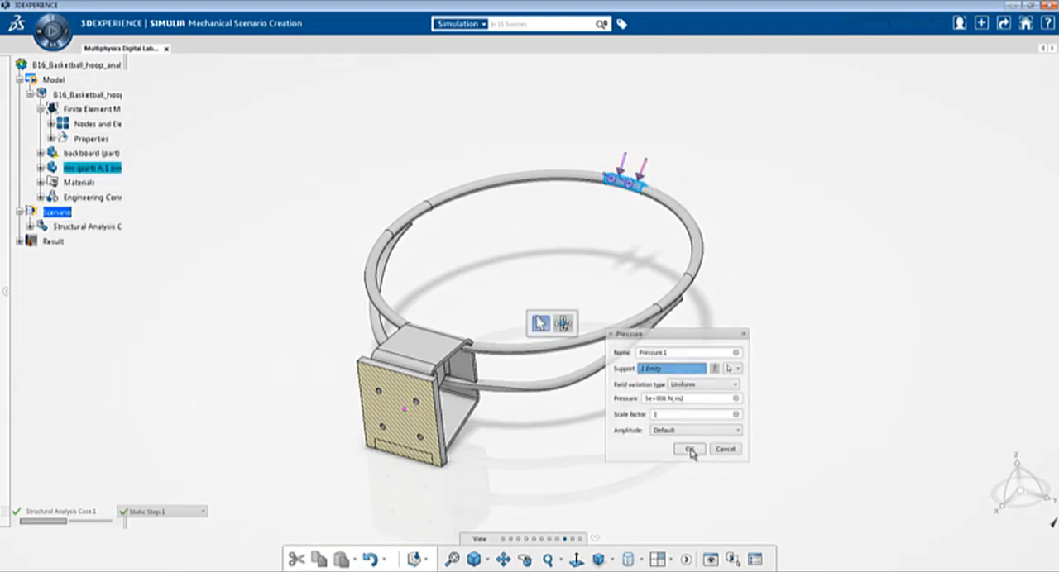
# Confirm Pressure.1 at 5e+006 N/m² on the rim.
pyautogui.click(690, 449)
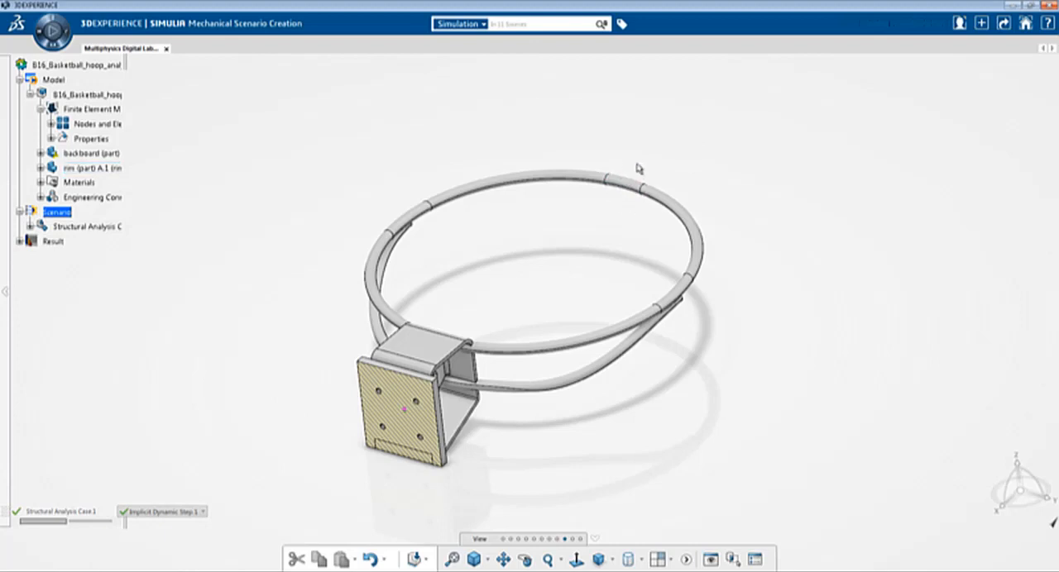
pyautogui.moveTo(289, 324)
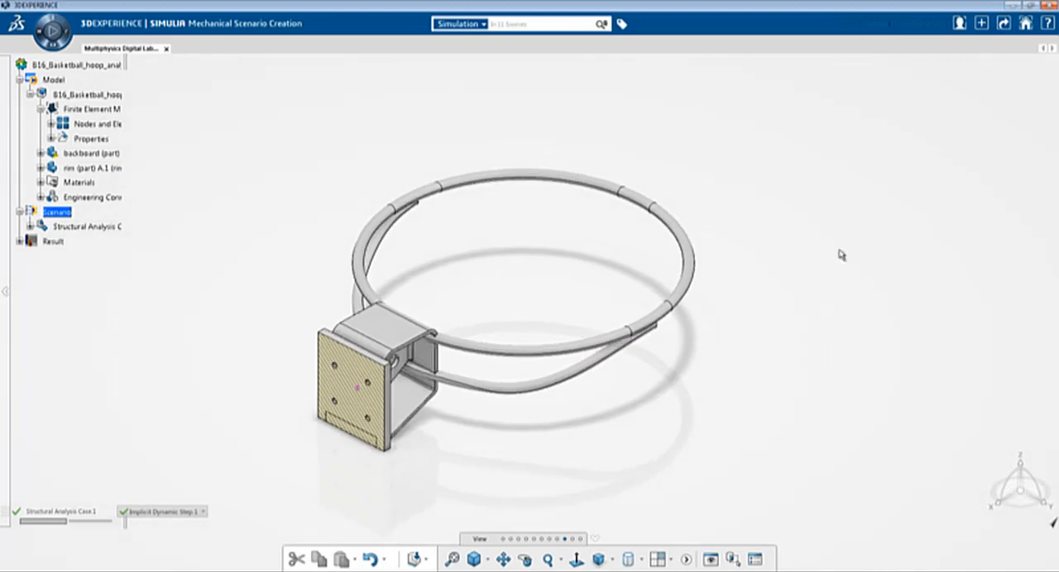
pyautogui.rightClick(841, 255)
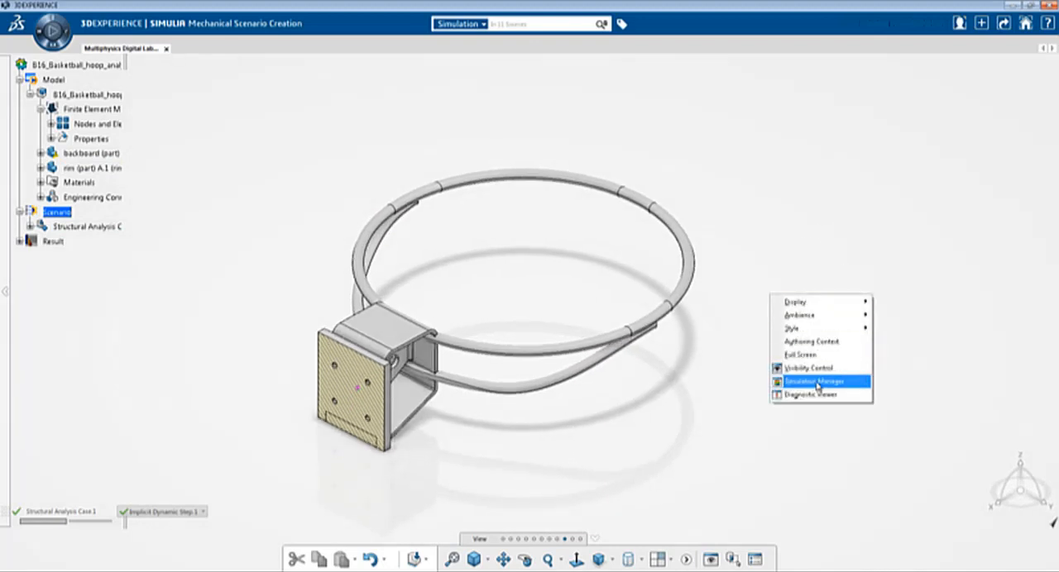
# In Simulation Manager, check Pressure.1 and Clamp.1 activation in the implicit dynamic step.
pyautogui.click(814, 381)
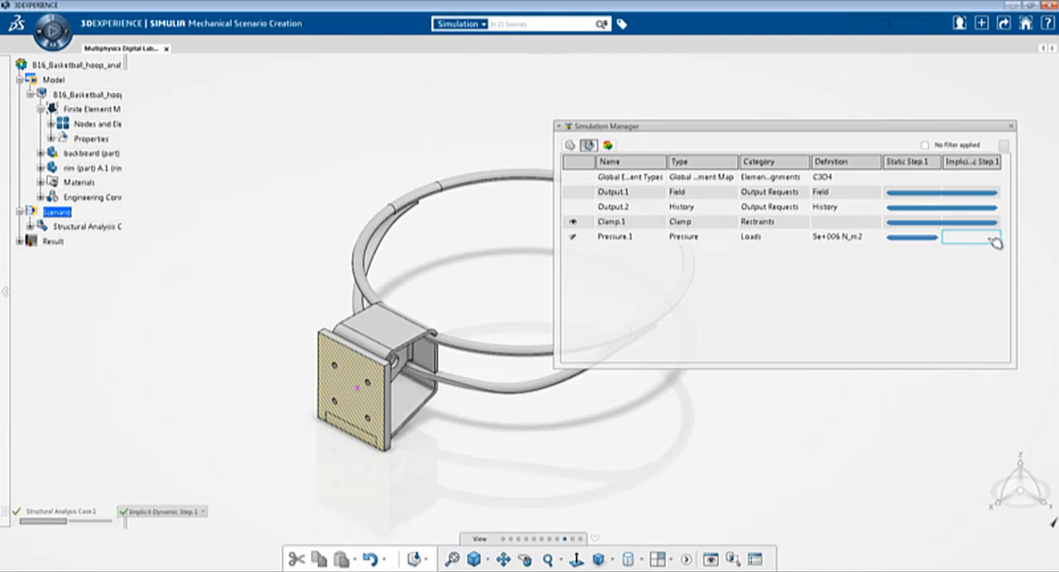
pyautogui.moveTo(968, 250)
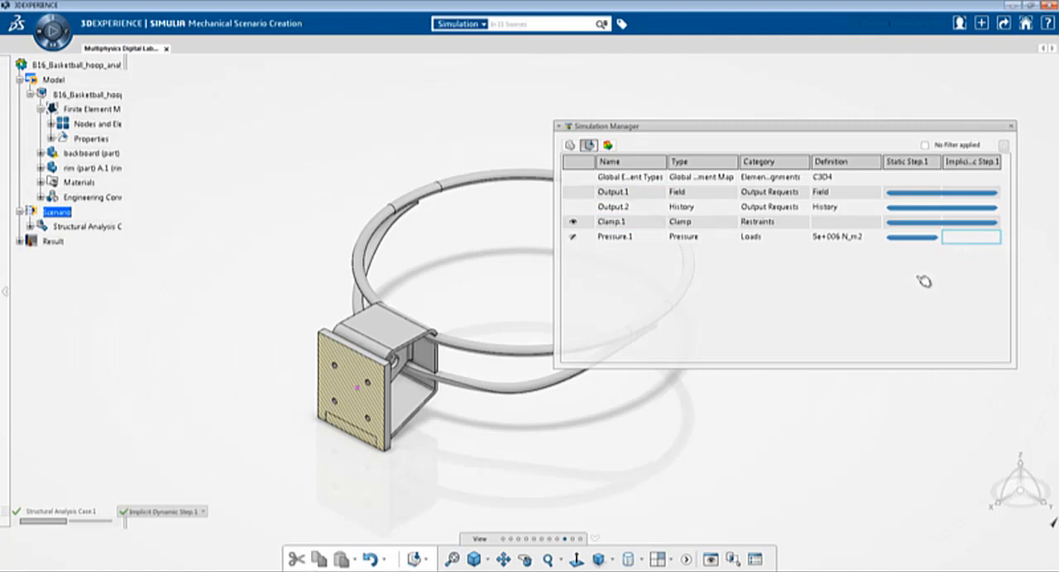
pyautogui.moveTo(921, 277)
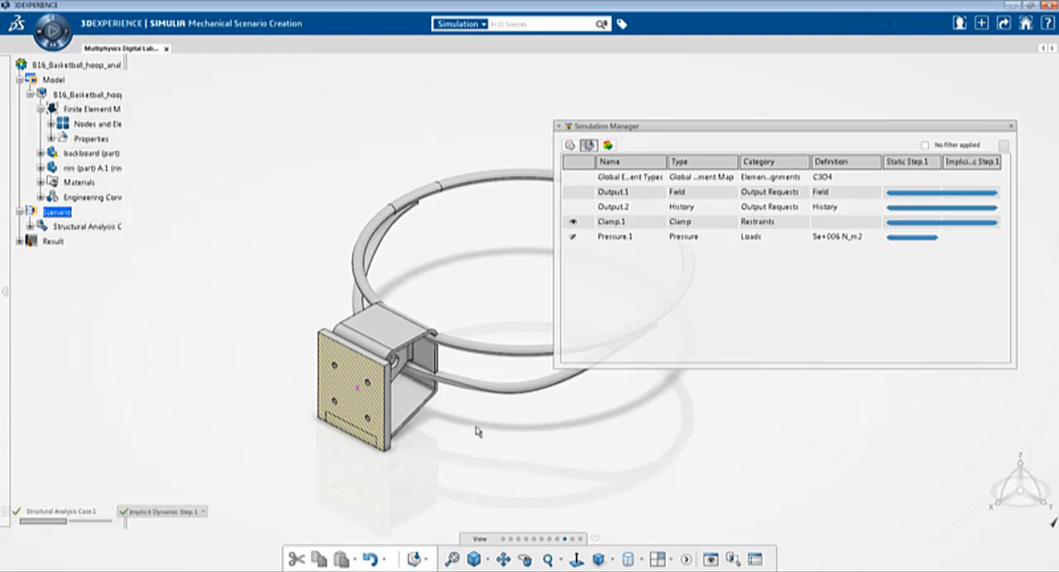
pyautogui.click(913, 237)
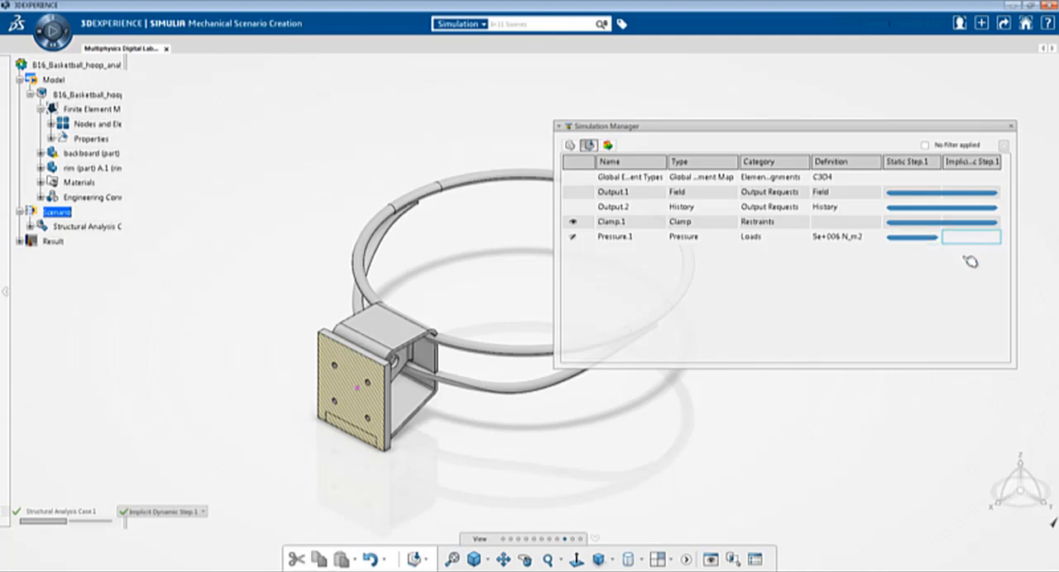
pyautogui.moveTo(970, 252)
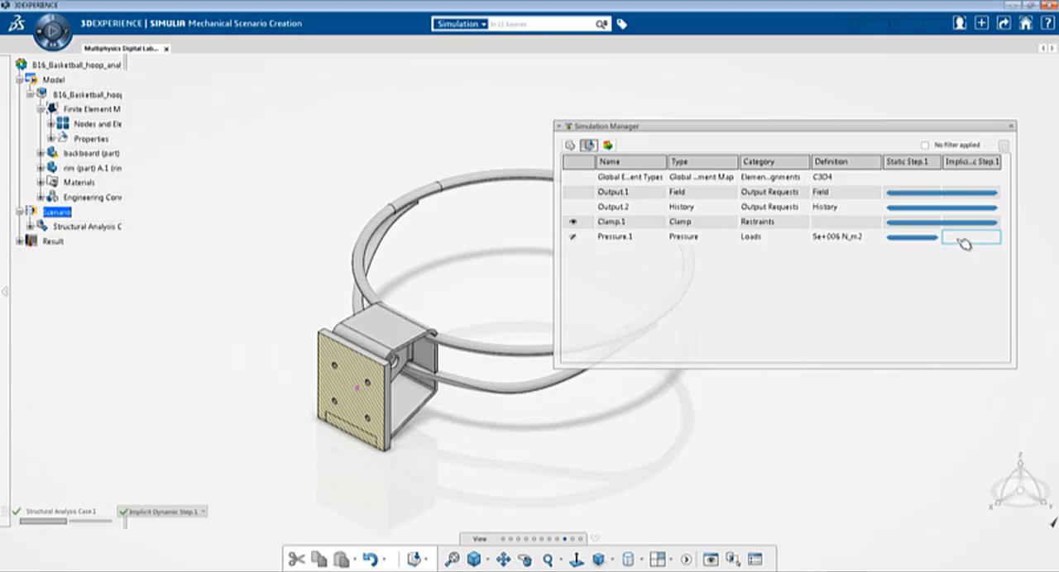
pyautogui.rightClick(968, 237)
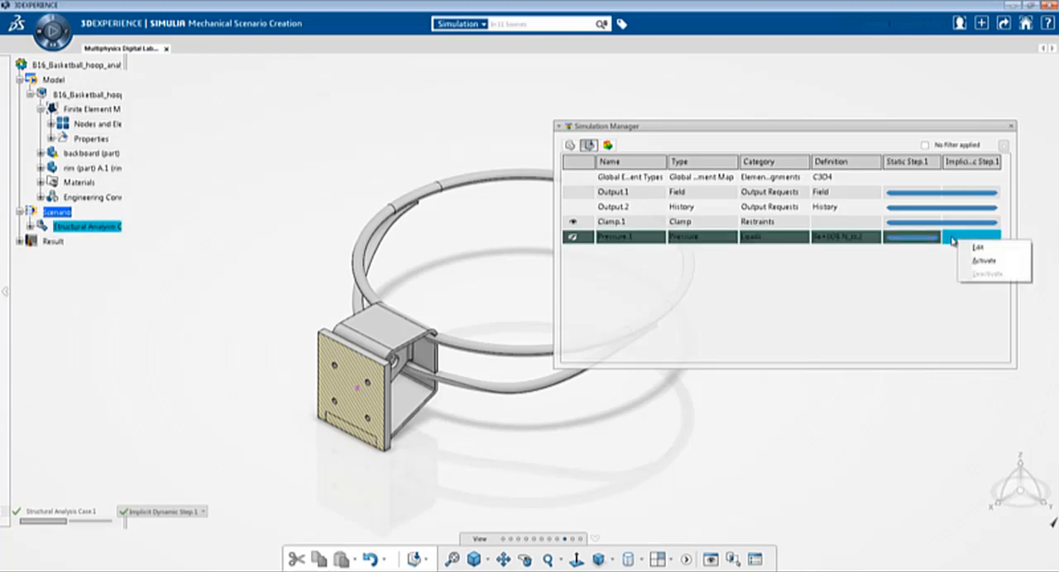
pyautogui.moveTo(987, 274)
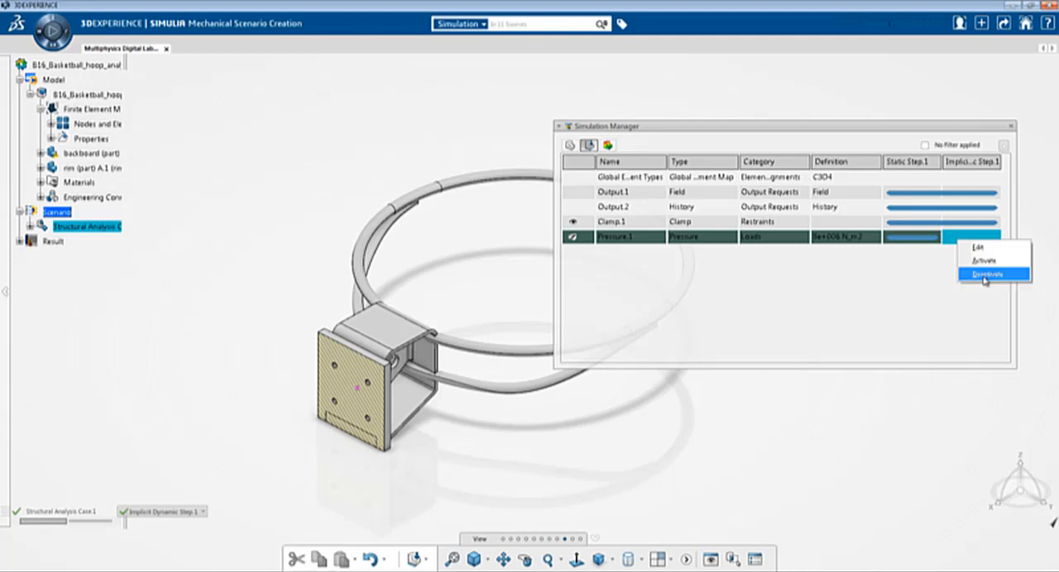
pyautogui.moveTo(985, 261)
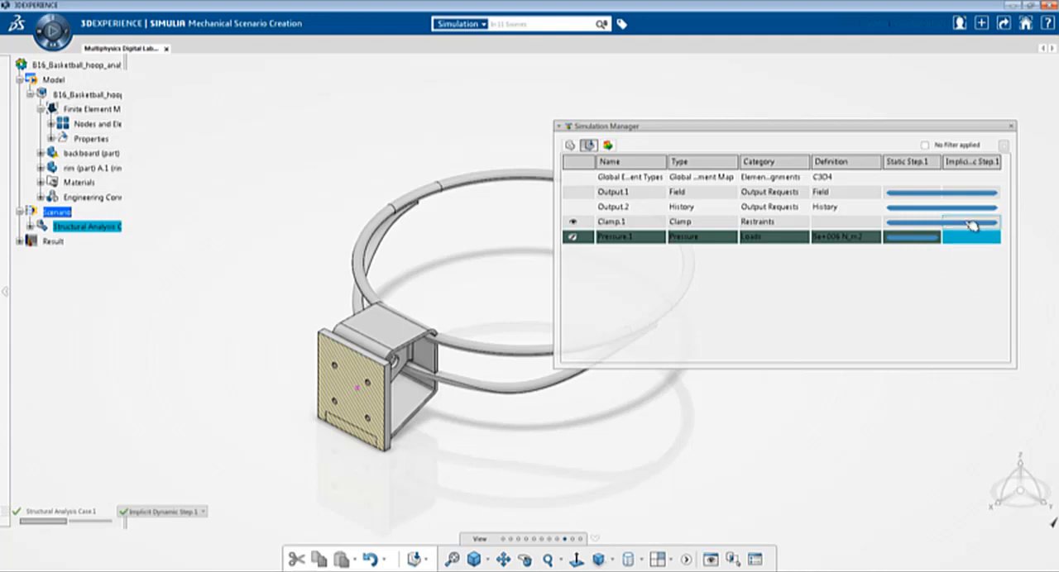
pyautogui.rightClick(972, 225)
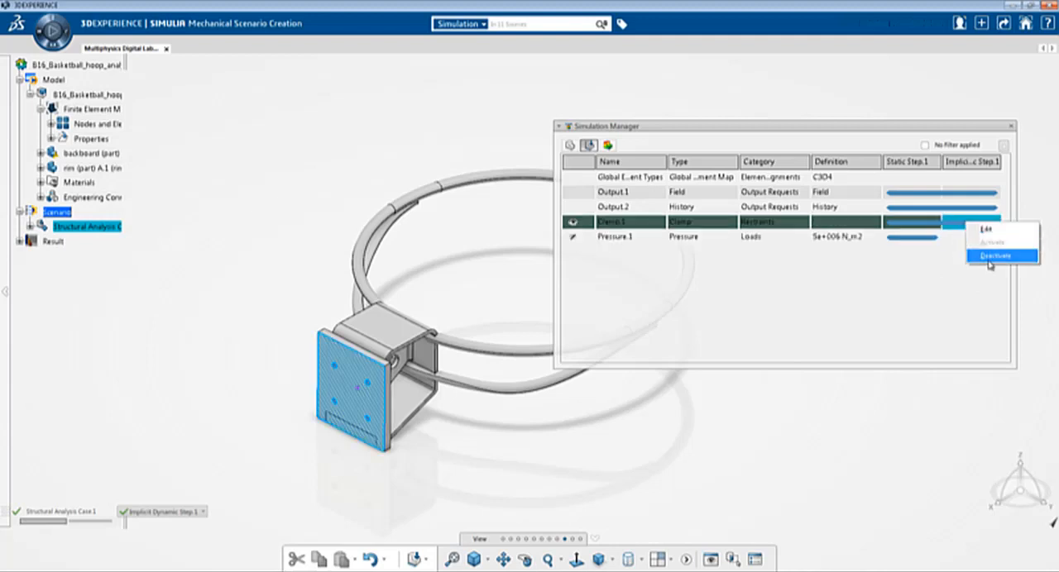
pyautogui.click(995, 255)
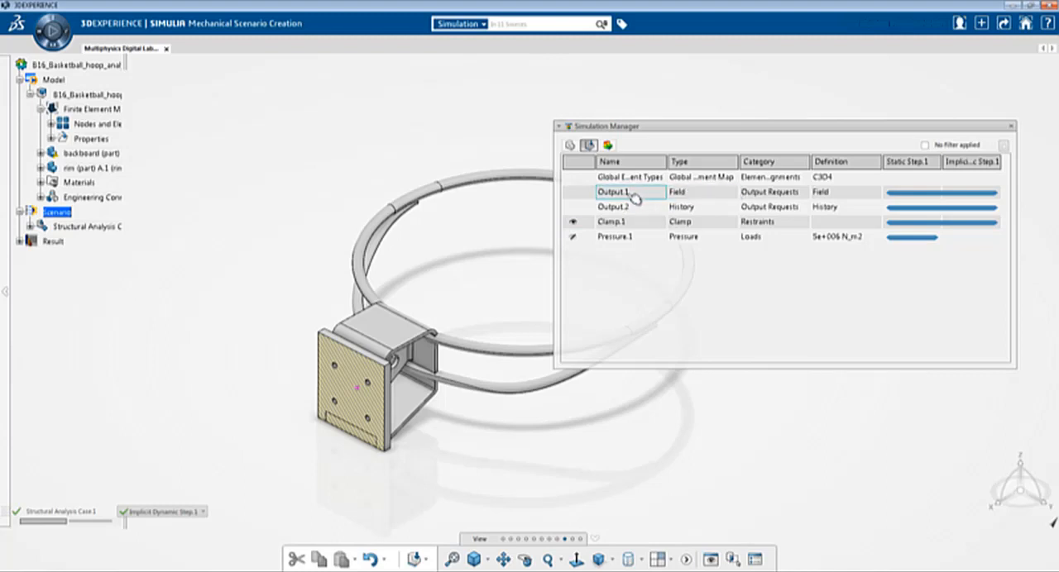
# Edit Output.1, keeping output frequency at every x units of time.
pyautogui.doubleClick(614, 191)
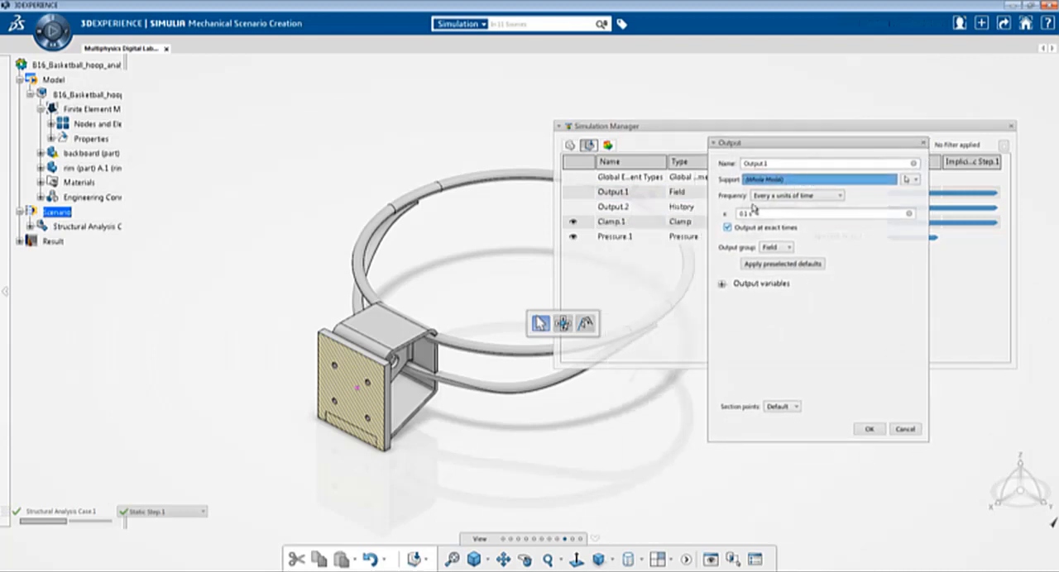
pyautogui.click(839, 195)
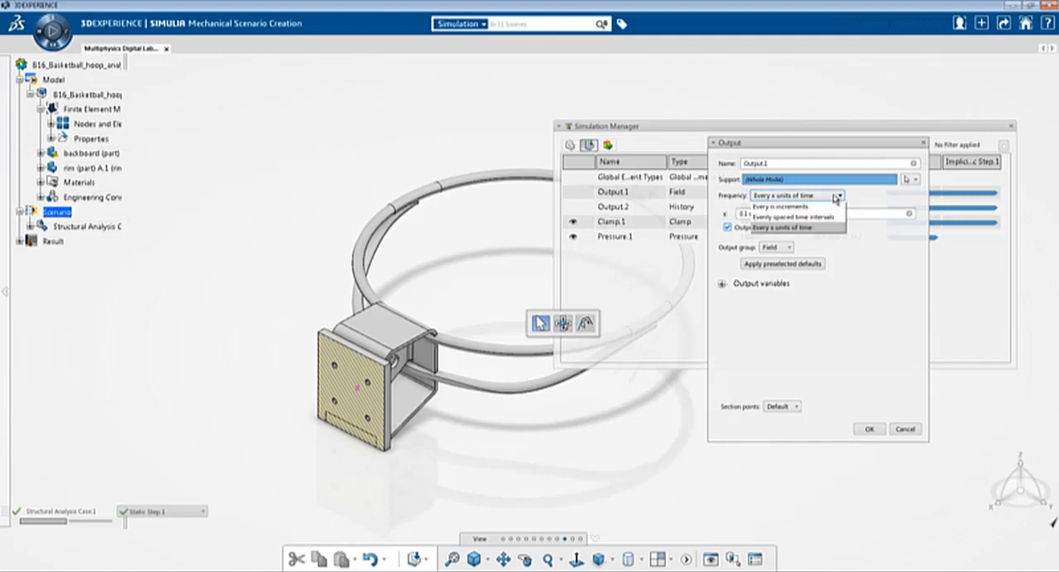
pyautogui.moveTo(796, 206)
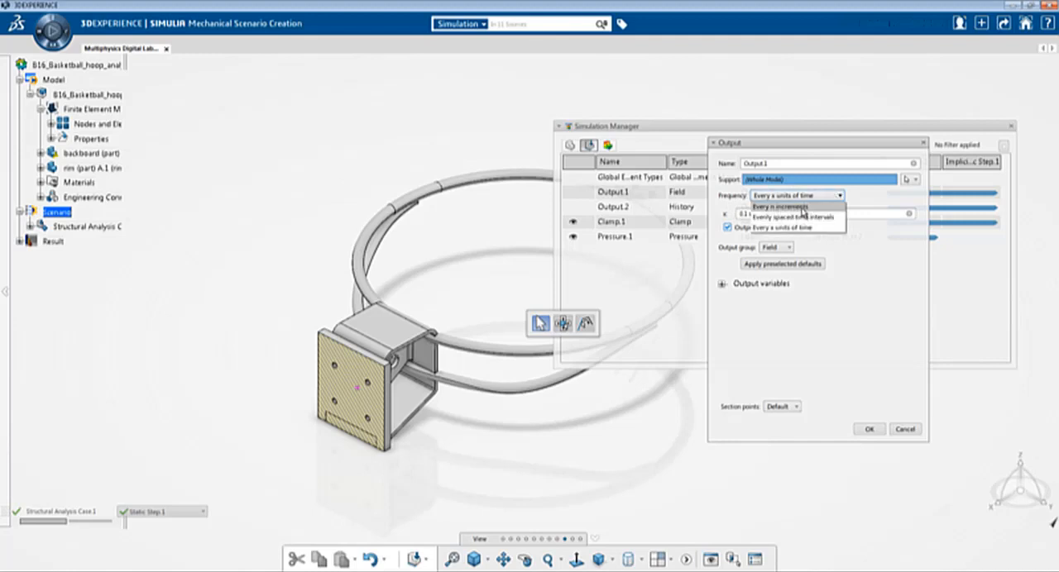
pyautogui.click(778, 206)
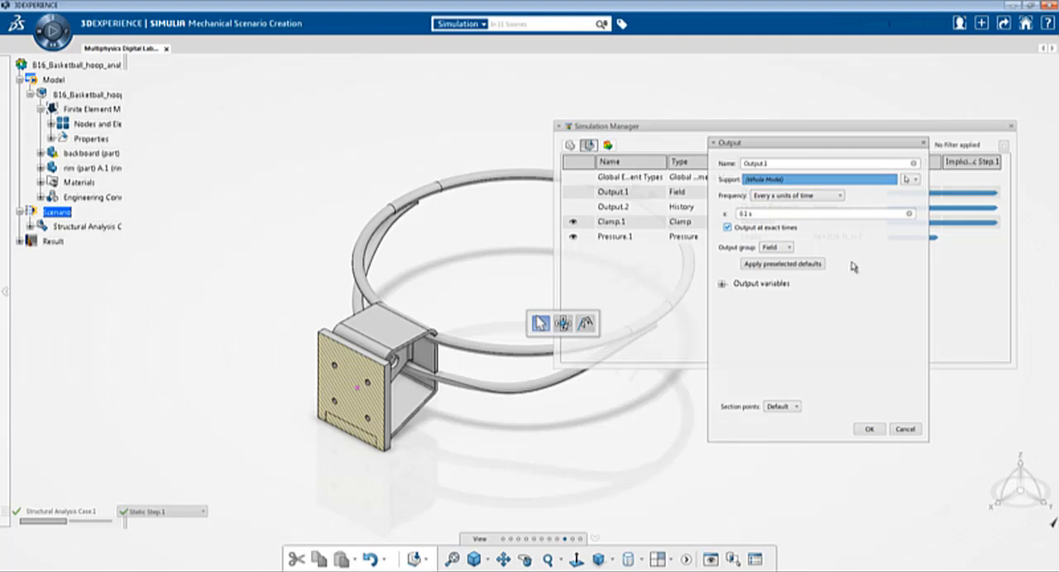
pyautogui.moveTo(827, 346)
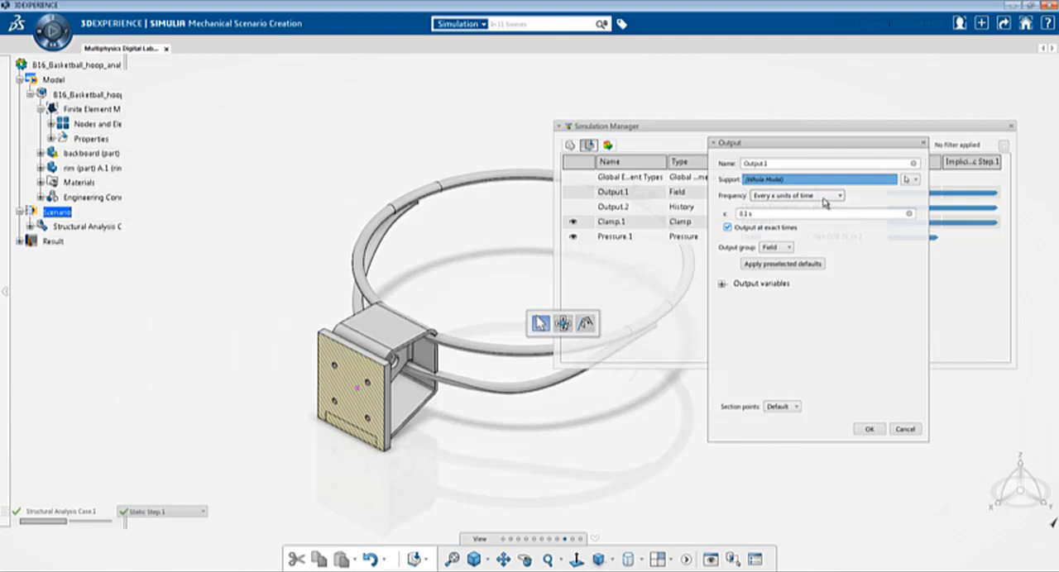
pyautogui.moveTo(829, 201)
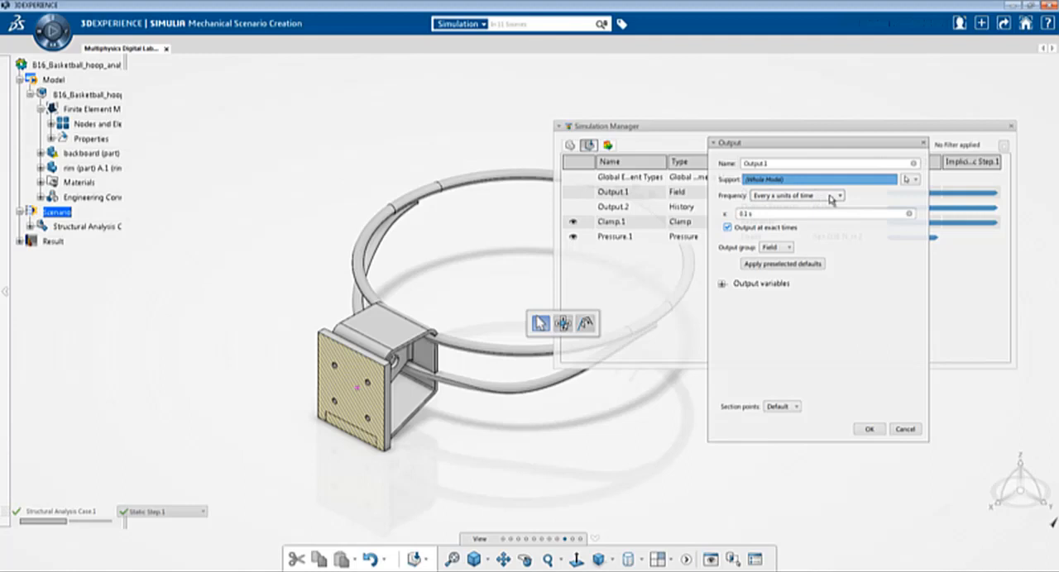
pyautogui.click(839, 195)
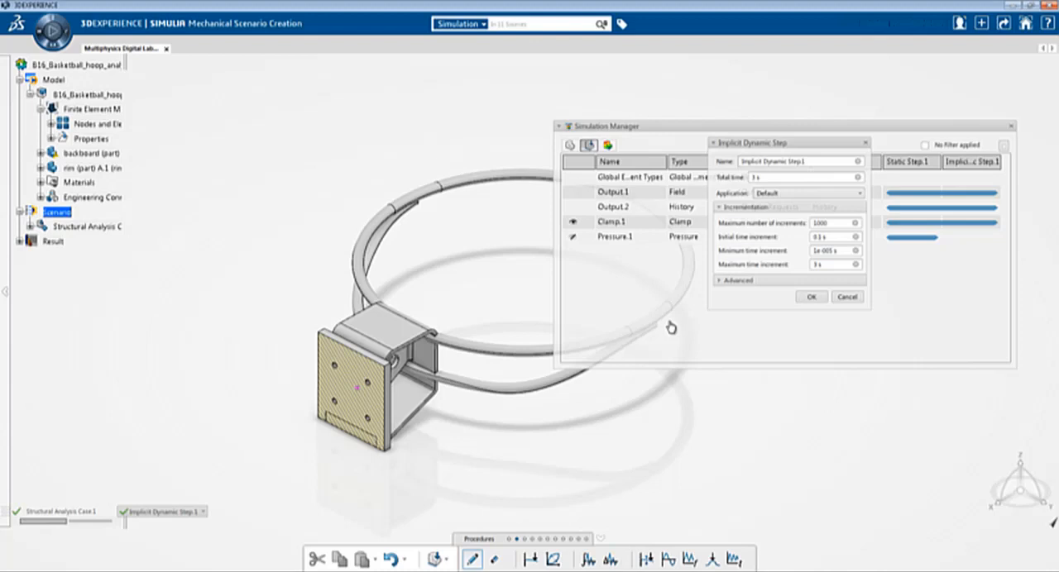
# Accept Implicit Dynamic Step.1 with 3 s total time and 0.1 s initial increment.
pyautogui.click(806, 177)
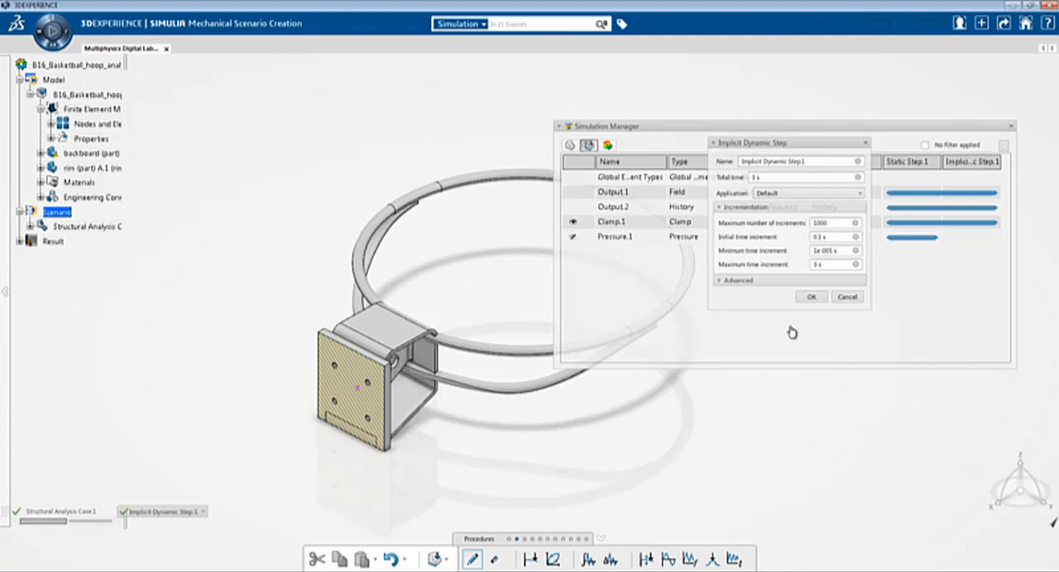
pyautogui.moveTo(745, 309)
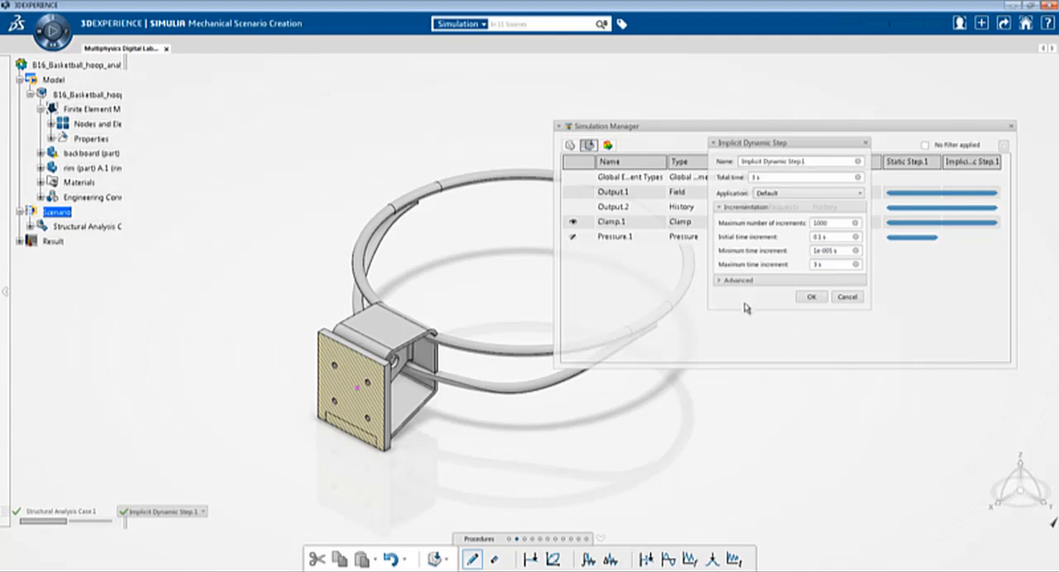
pyautogui.moveTo(745, 309)
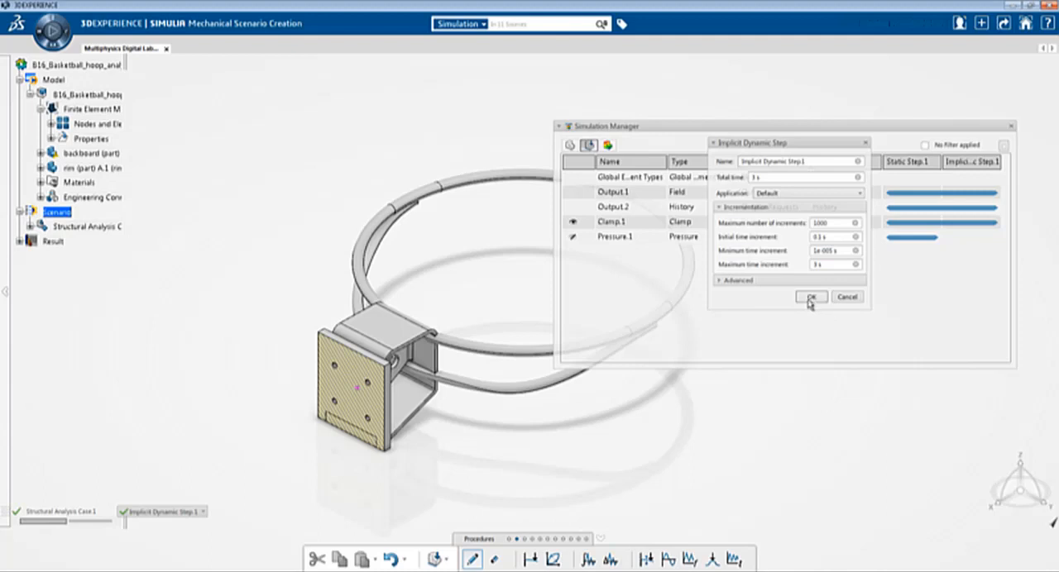
pyautogui.click(810, 297)
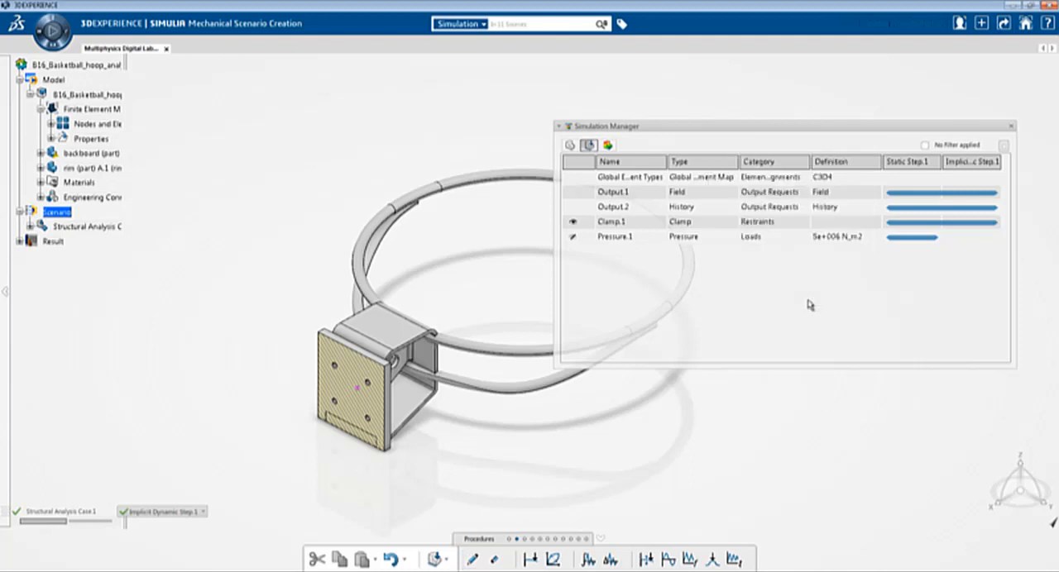
# Launch the hoop simulation in Interactive mode on 4 cores.
pyautogui.click(1011, 125)
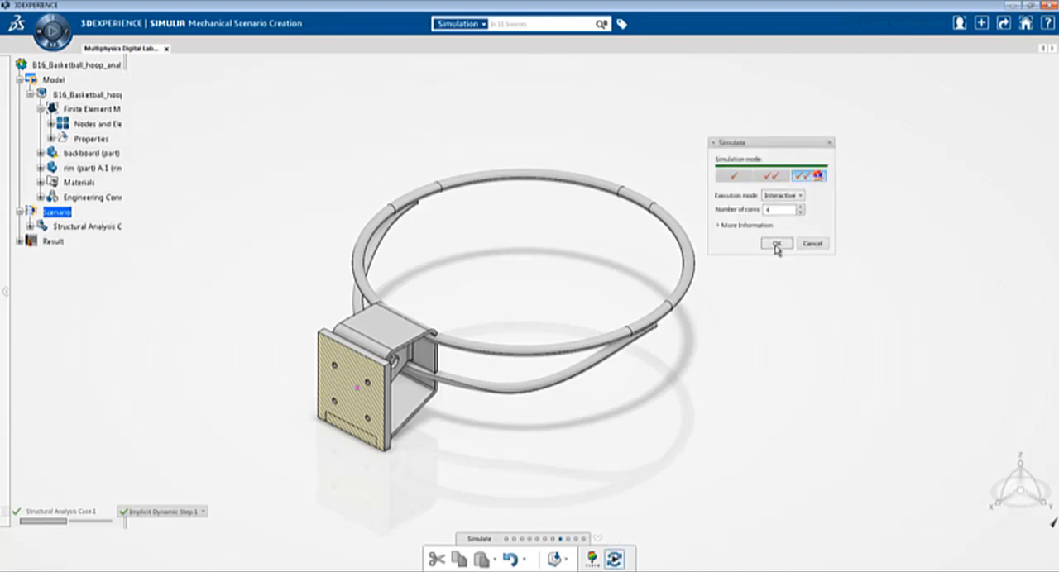
pyautogui.click(775, 243)
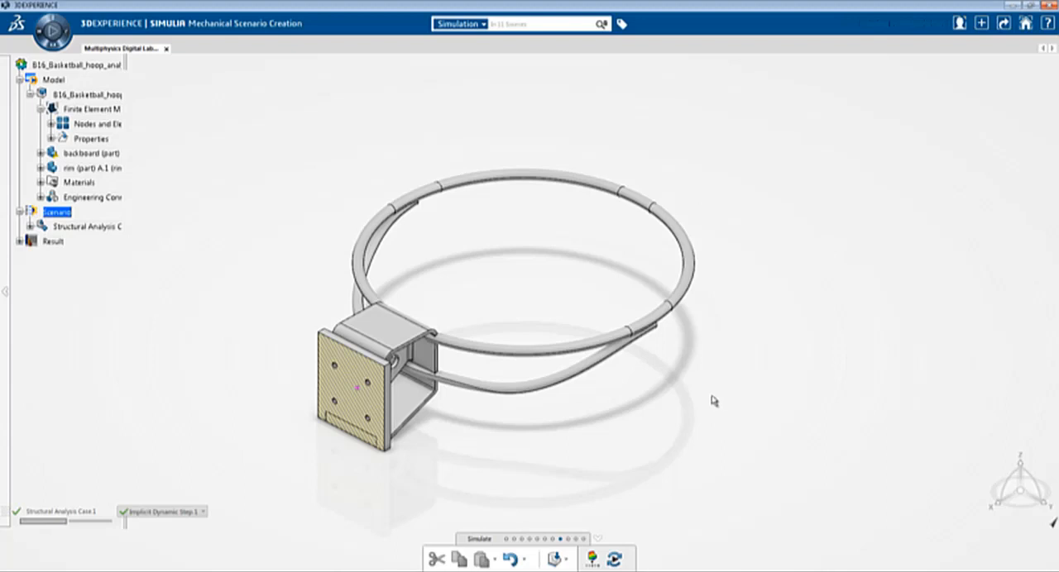
pyautogui.moveTo(704, 414)
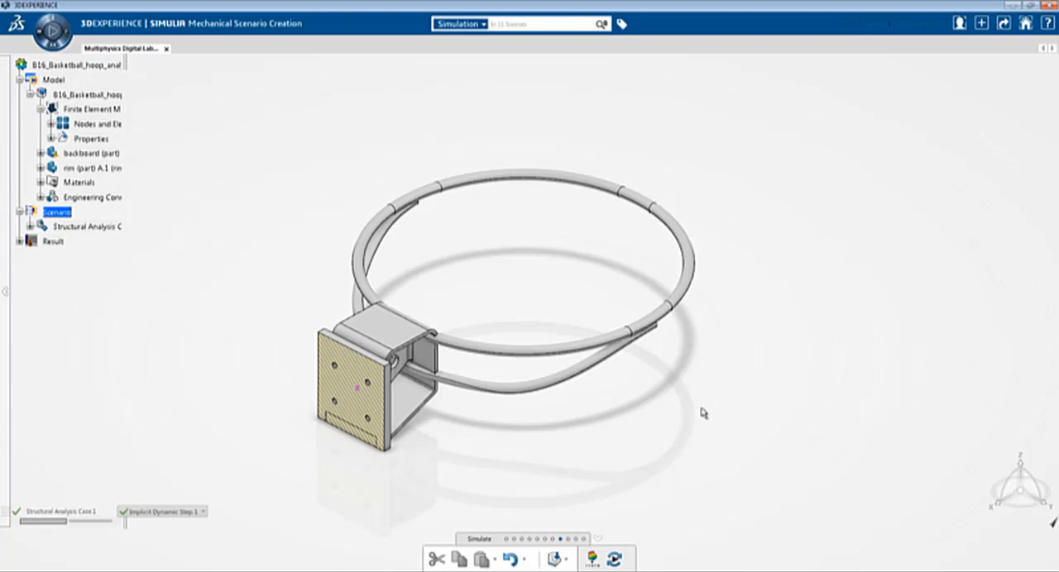
pyautogui.click(556, 560)
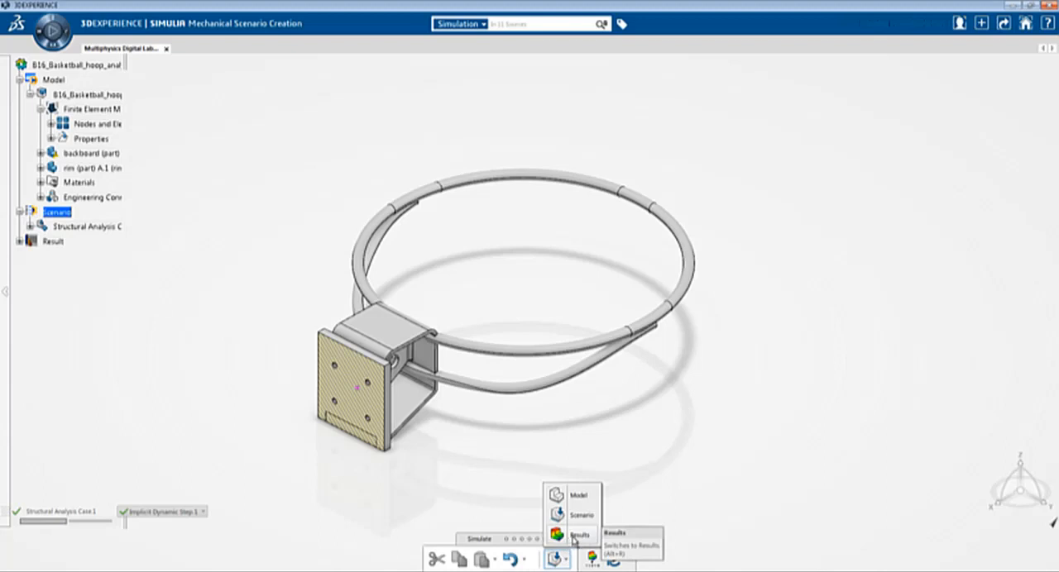
# Switch to Results and scroll through the implicit dynamic displacement frames.
pyautogui.click(580, 534)
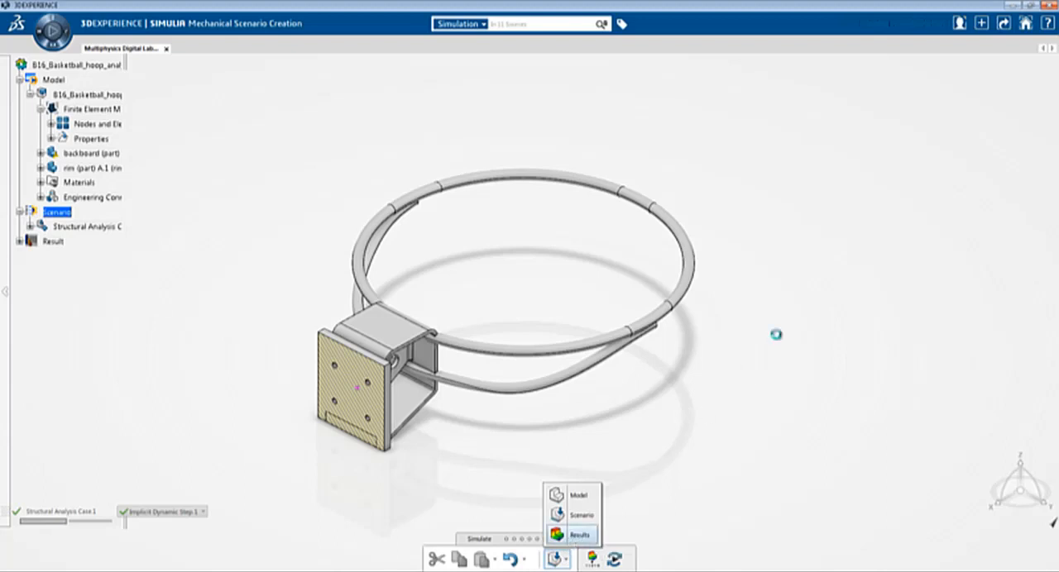
pyautogui.click(580, 534)
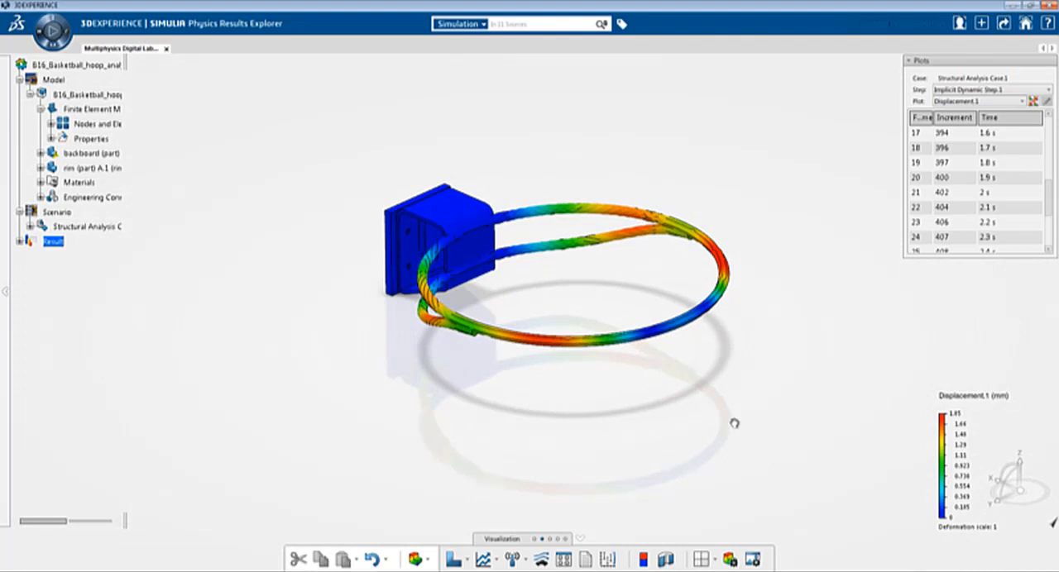
pyautogui.scroll(-3)
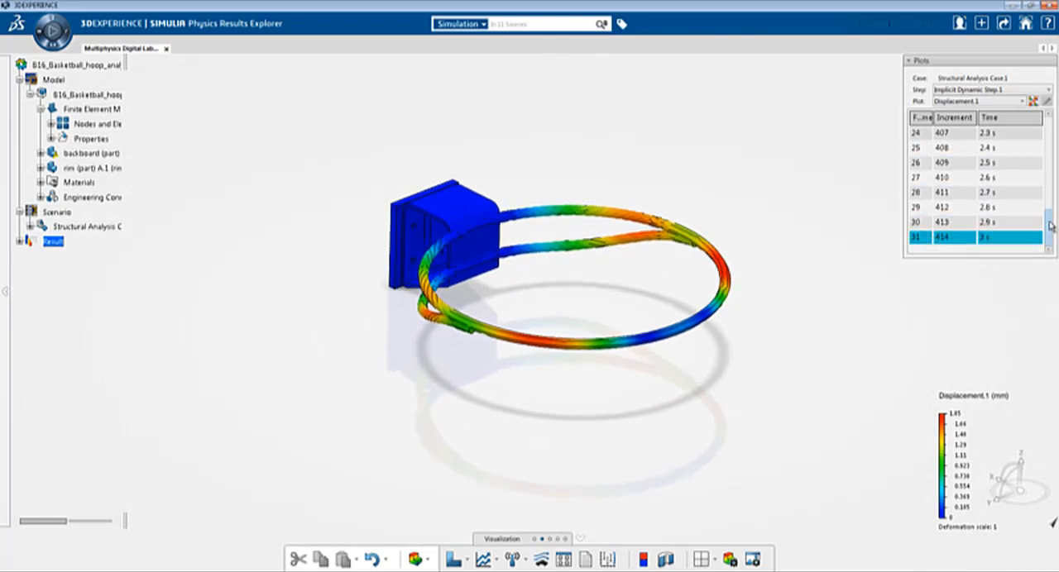
pyautogui.moveTo(829, 435)
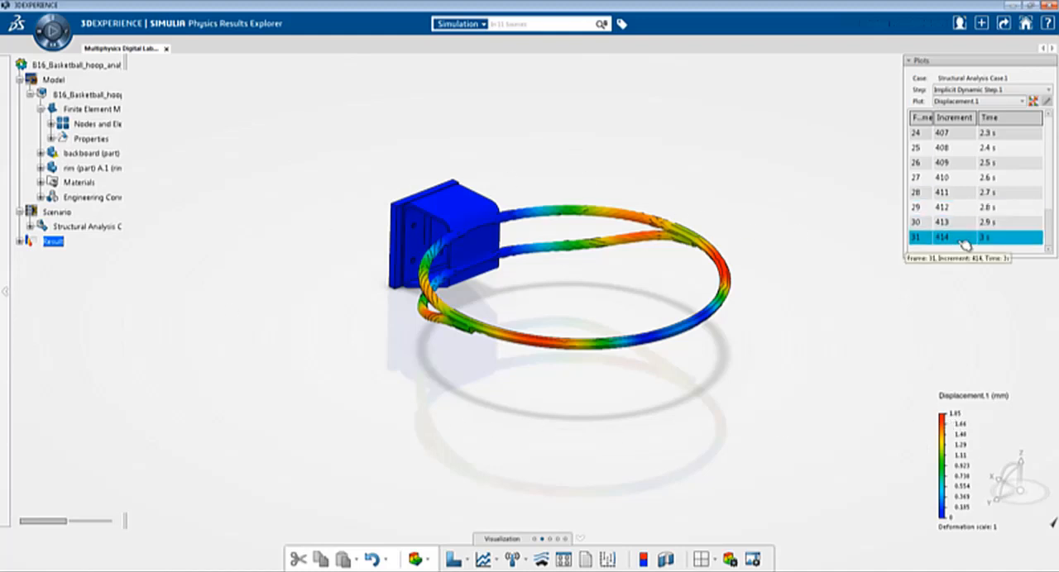
pyautogui.moveTo(452, 483)
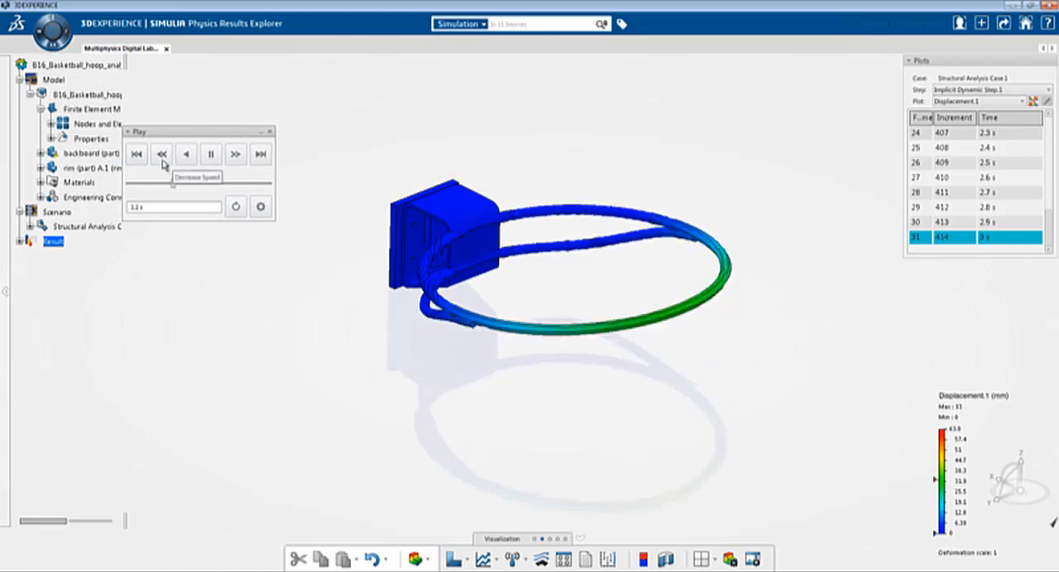
# Slow and pause the rim animation, then step forward to the static step's 1 s frame.
pyautogui.click(162, 154)
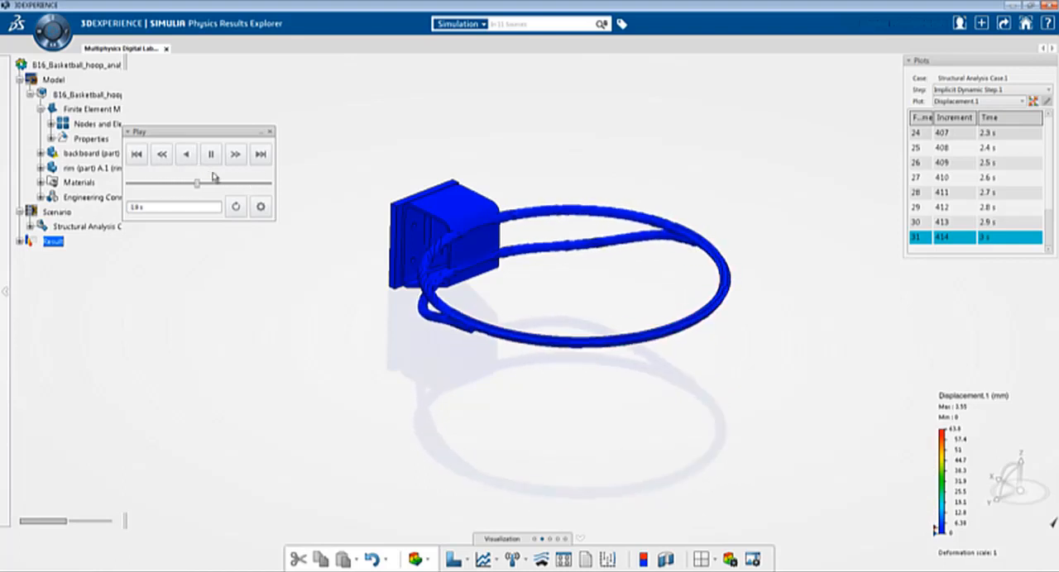
pyautogui.click(211, 155)
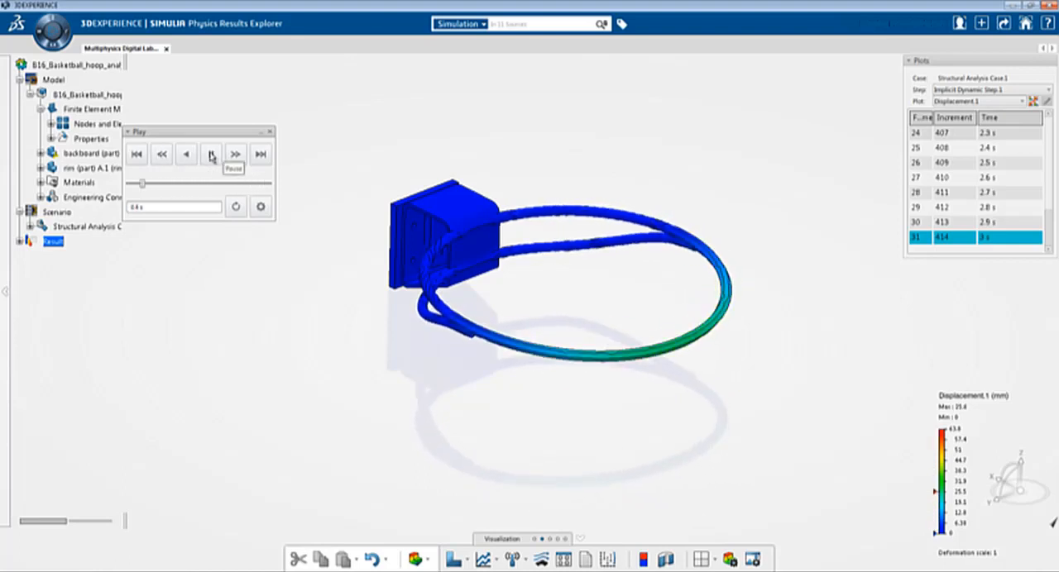
pyautogui.click(211, 154)
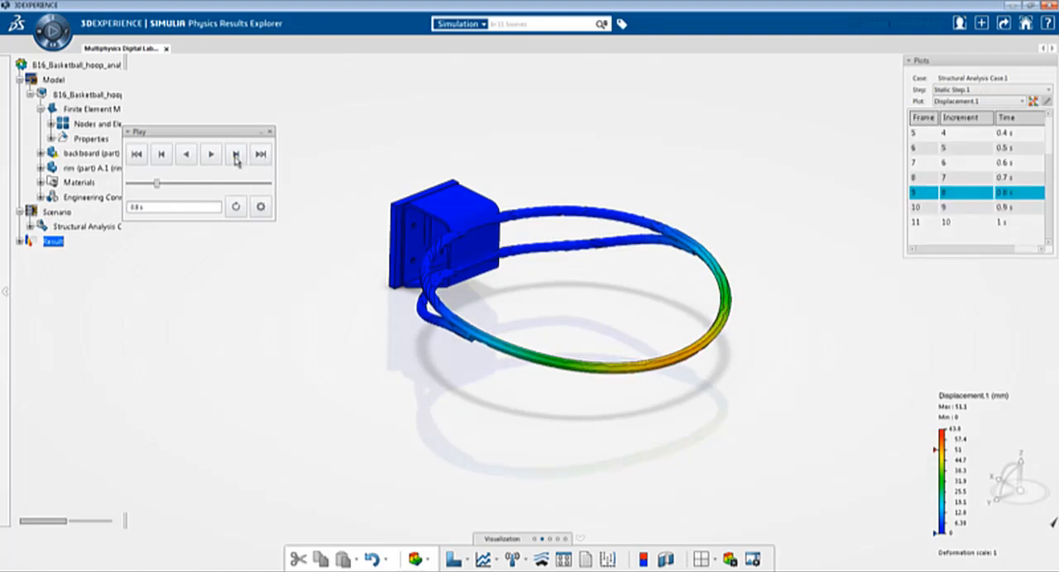
pyautogui.click(235, 154)
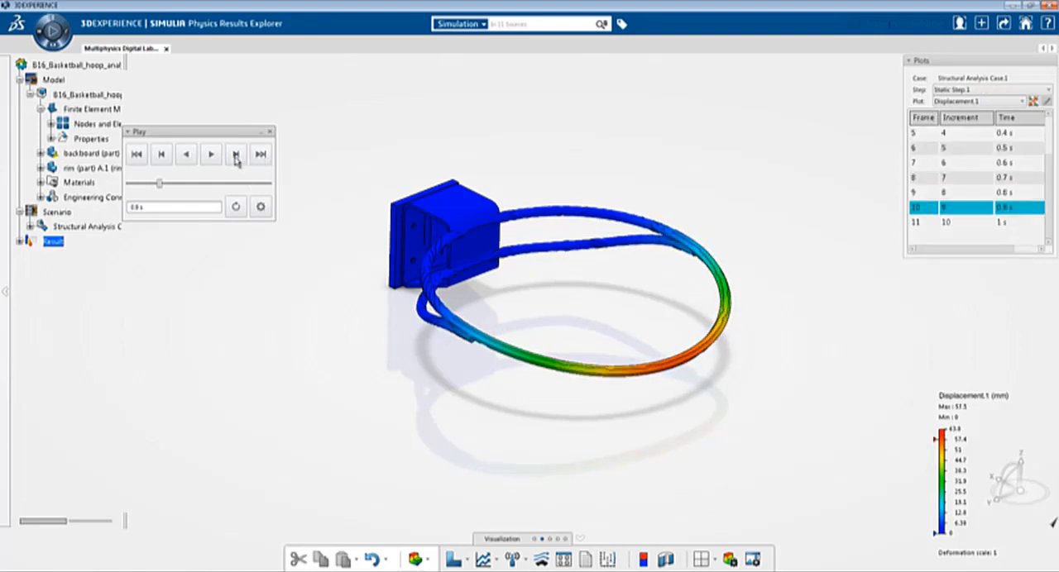
pyautogui.click(211, 154)
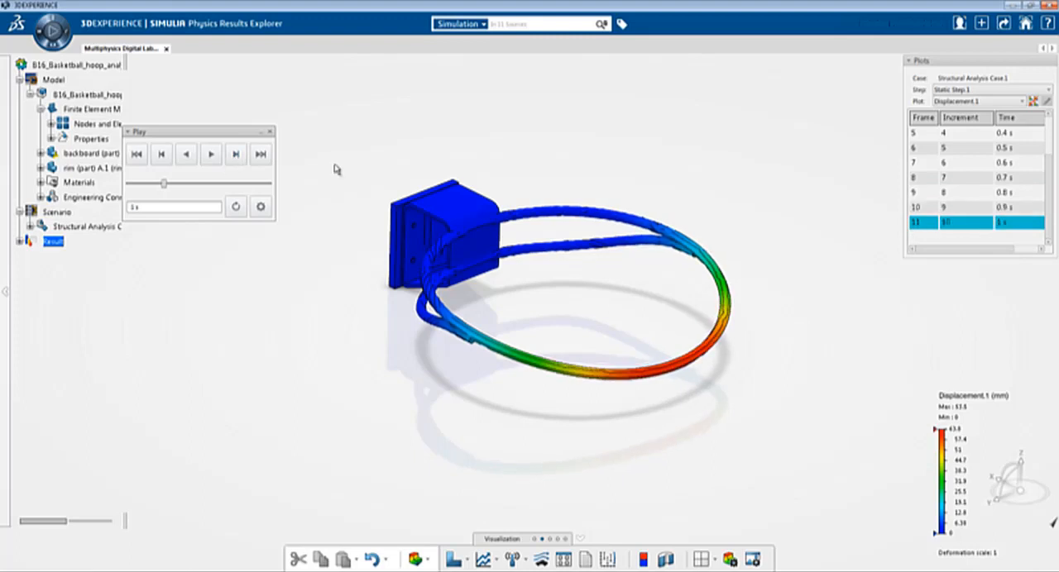
pyautogui.moveTo(508, 88)
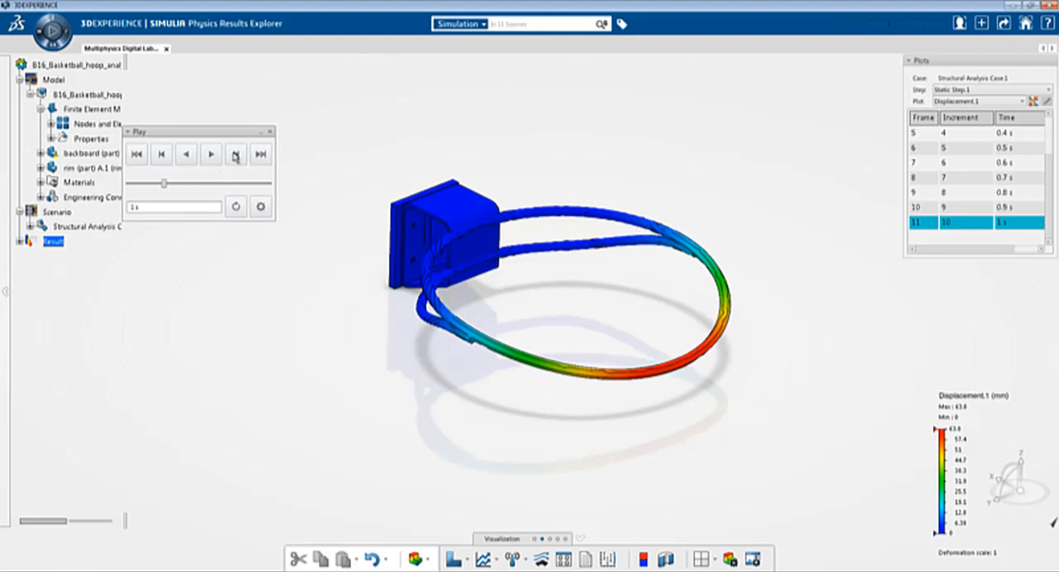
pyautogui.moveTo(235, 155)
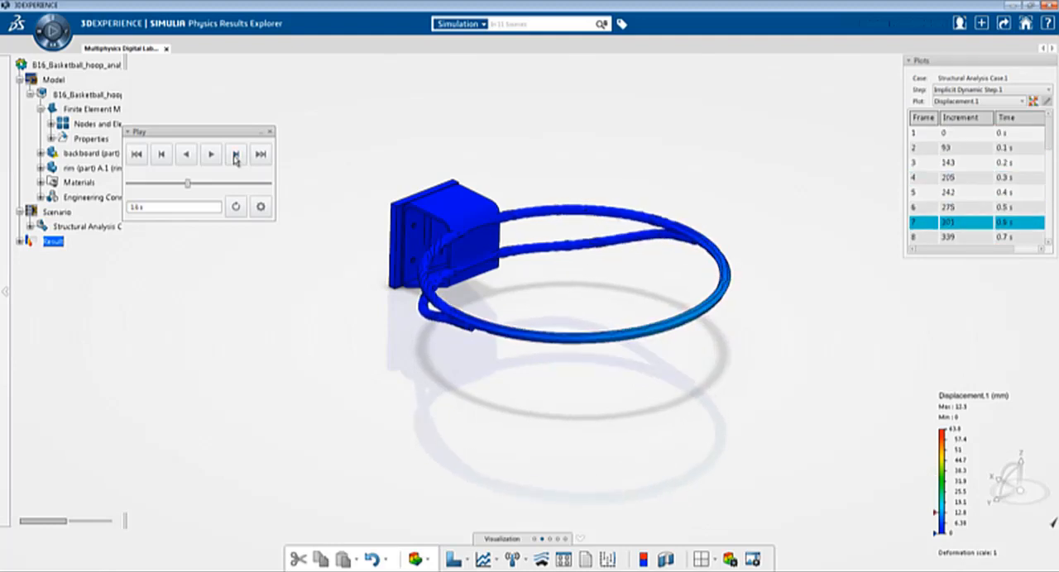
# Advance to the dynamic step's final 3 s frame and plot Von Mises Stress.1.
pyautogui.click(236, 155)
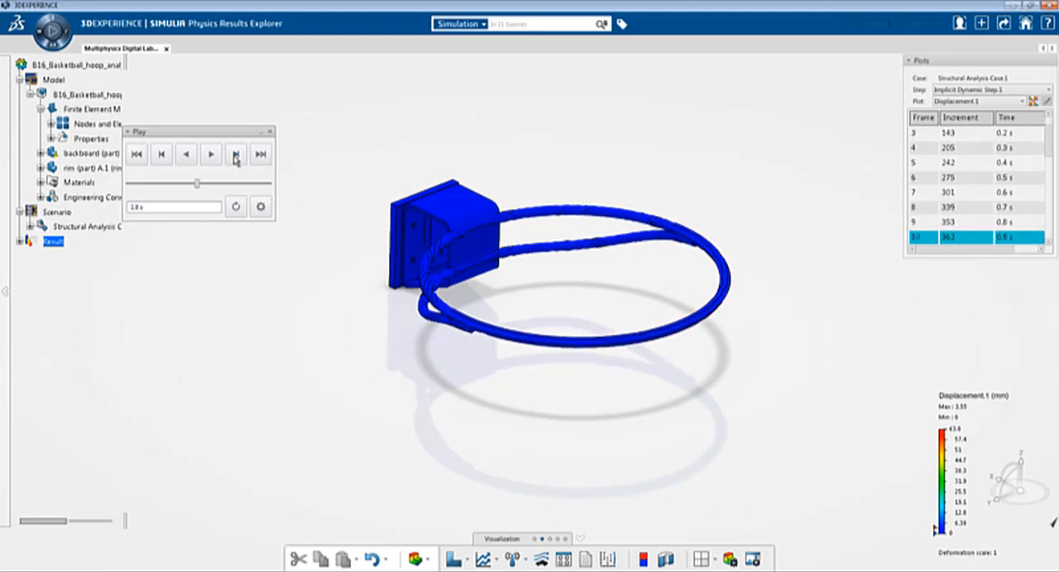
pyautogui.click(210, 154)
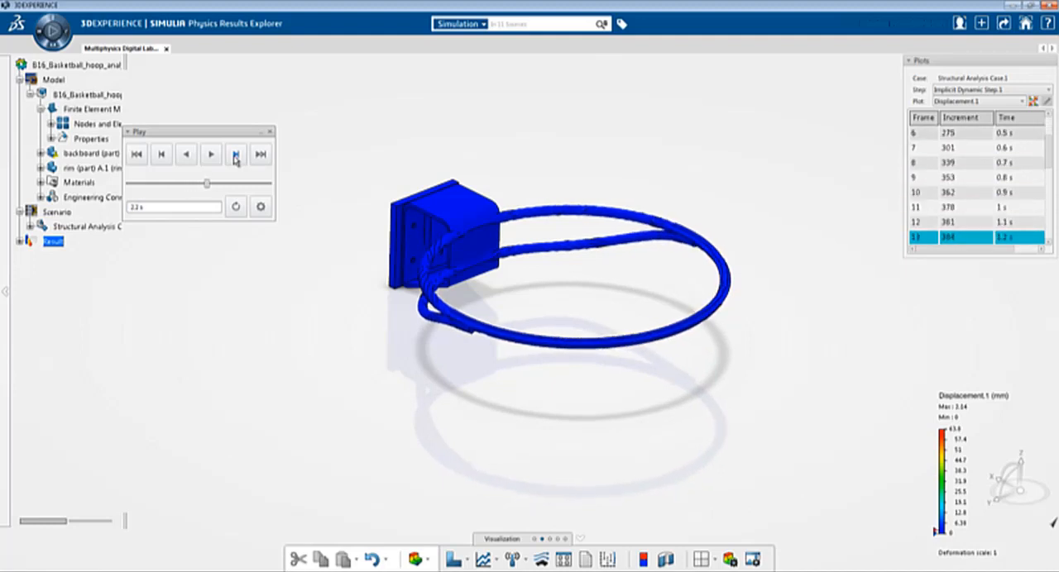
pyautogui.click(260, 155)
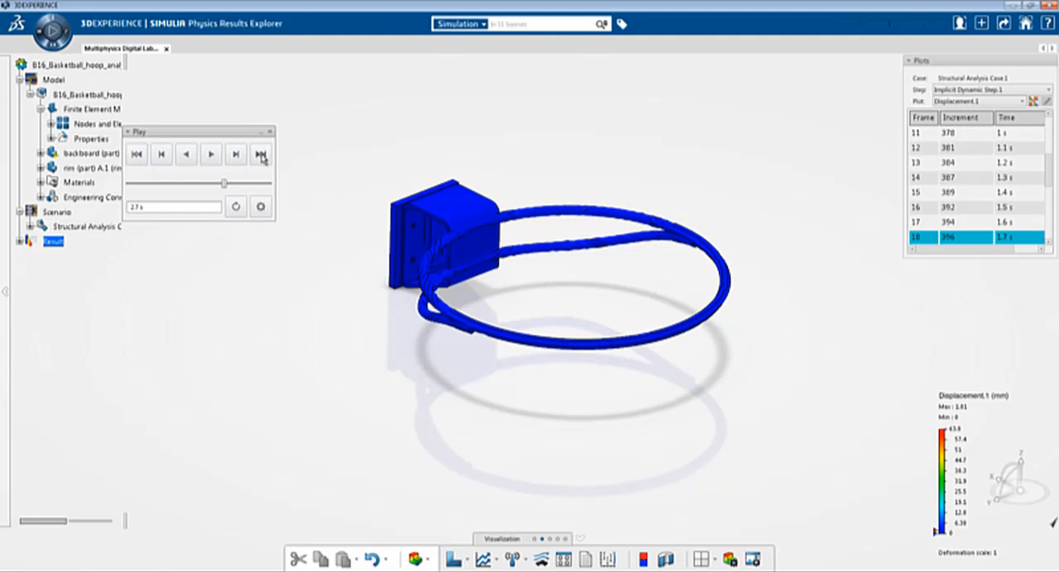
pyautogui.moveTo(260, 154)
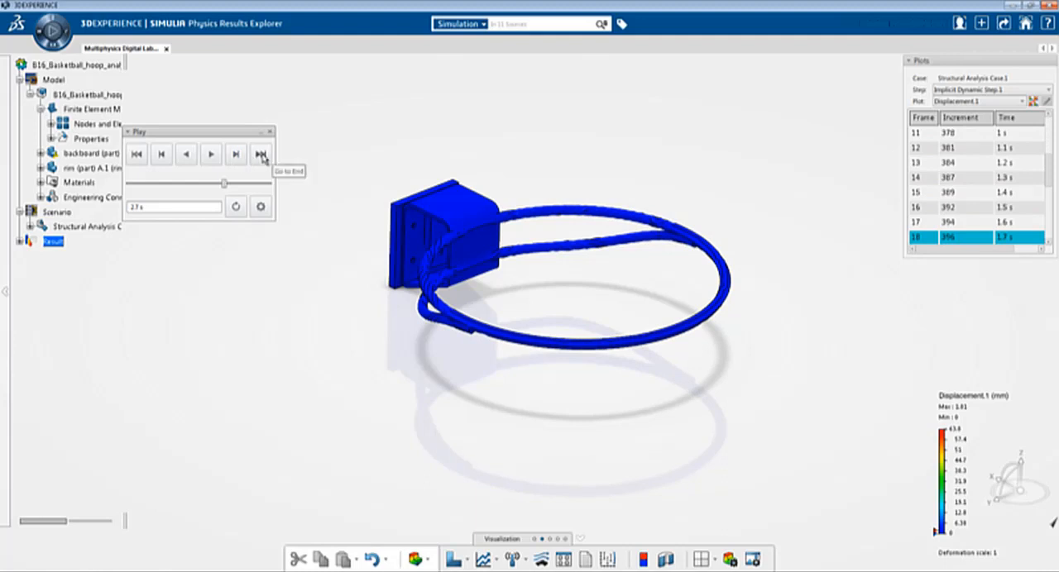
pyautogui.click(260, 155)
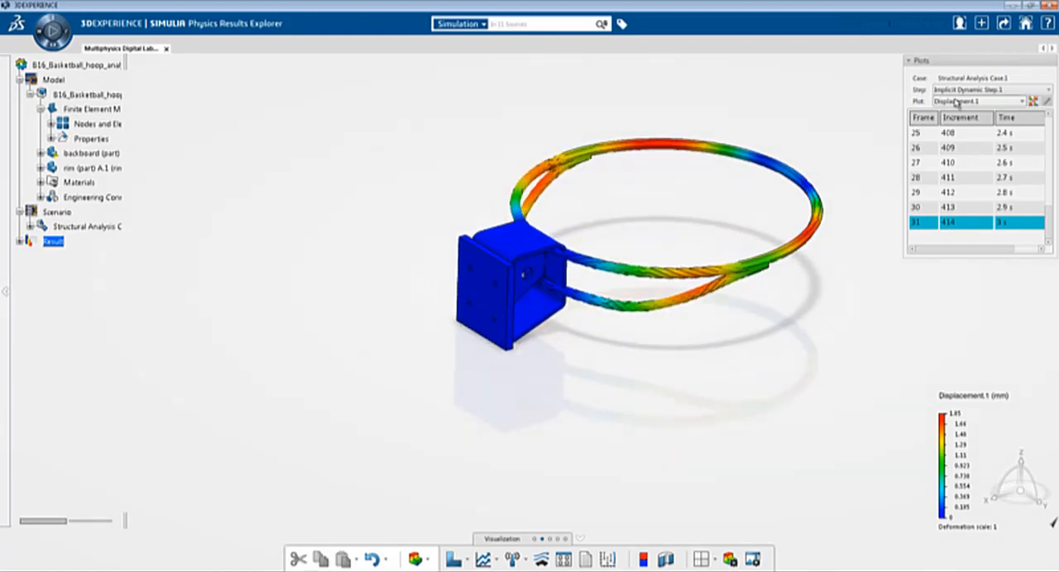
pyautogui.click(976, 101)
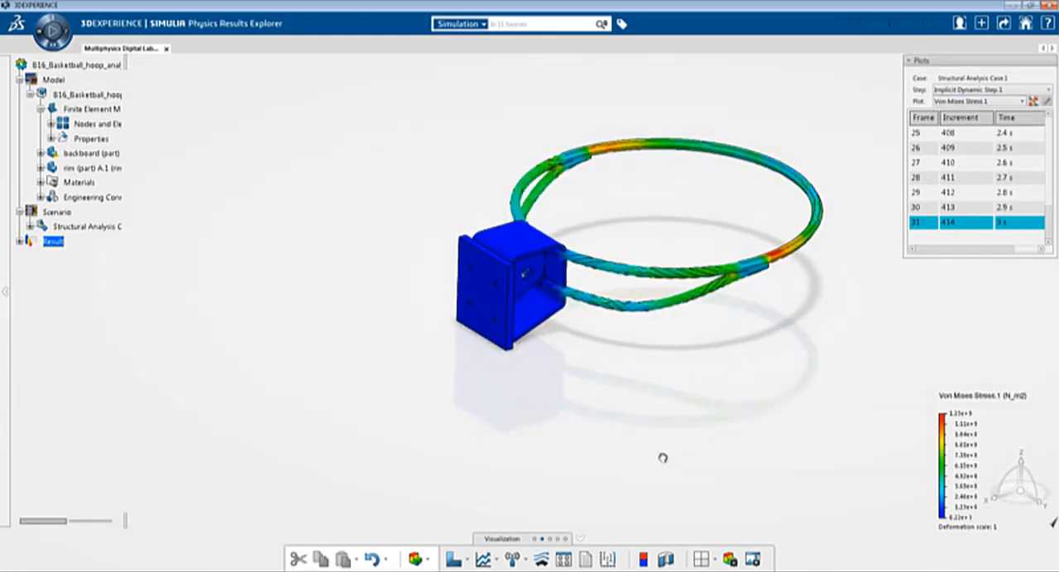